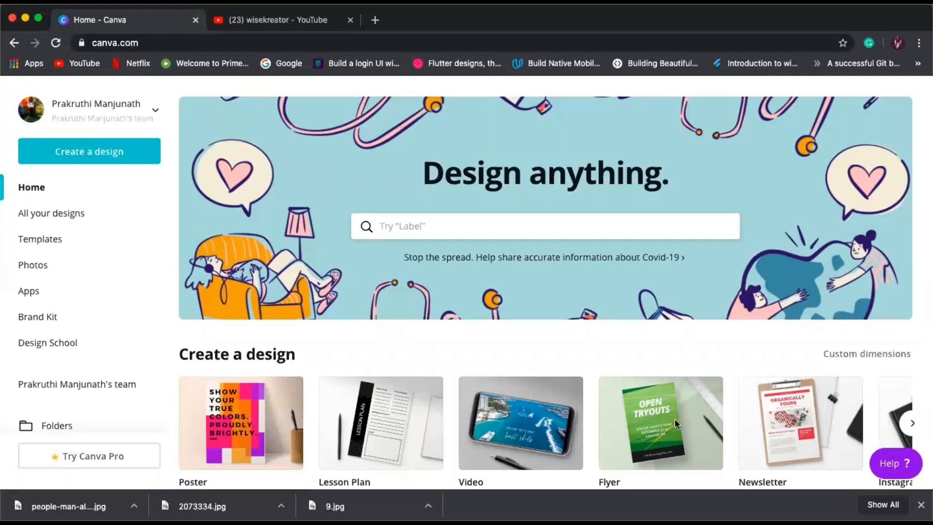
{"action": "mouse_move", "coordinate": [550, 384]}
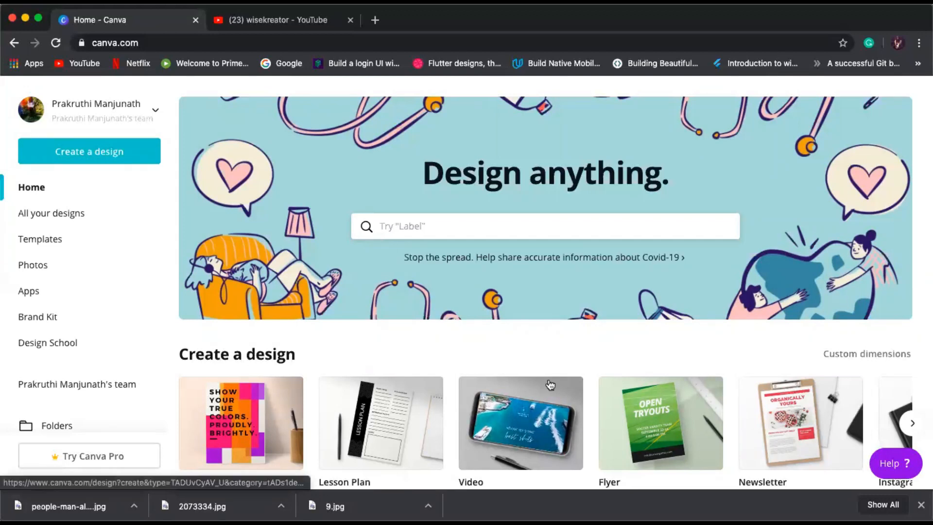
{"action": "mouse_move", "coordinate": [521, 343]}
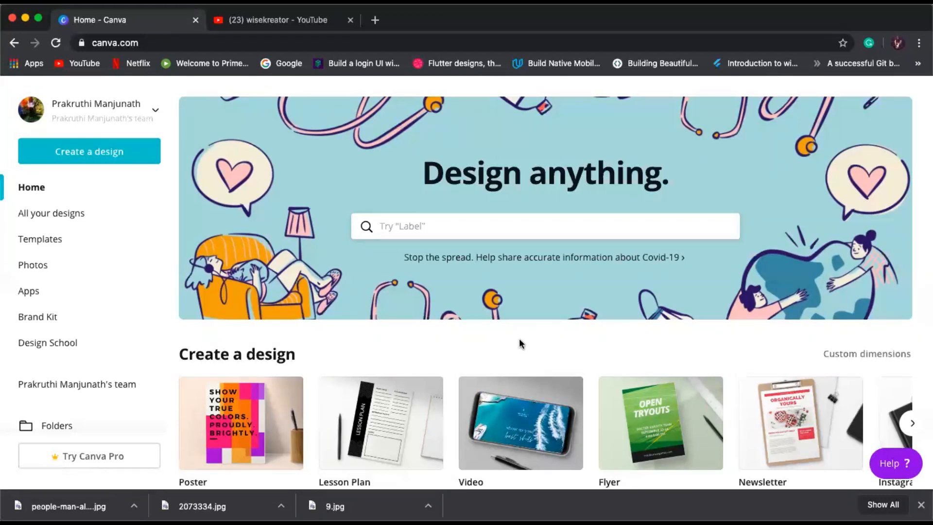
Visit the wiseKreator channel page, return home, and search Canva for 'youtube thumbnail' templates.
{"action": "left_click", "coordinate": [276, 19]}
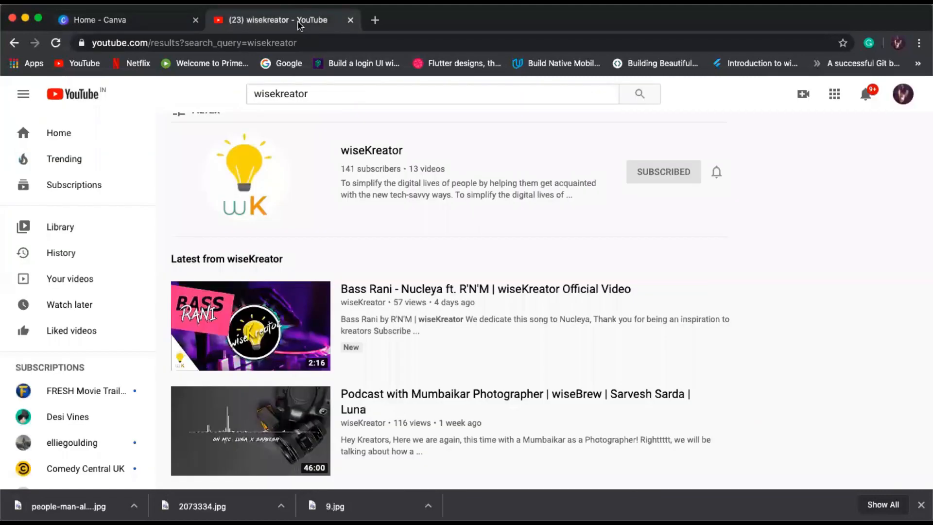
{"action": "mouse_move", "coordinate": [274, 251]}
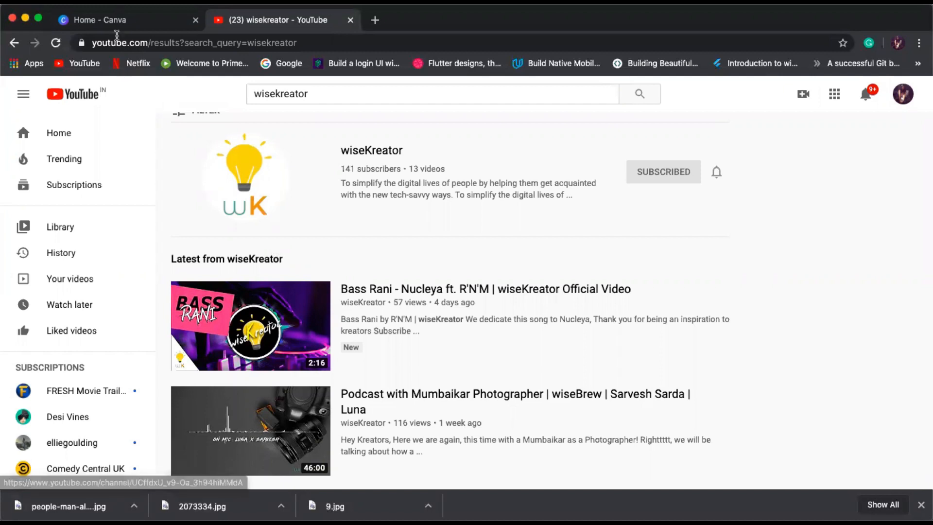
{"action": "left_click", "coordinate": [116, 19]}
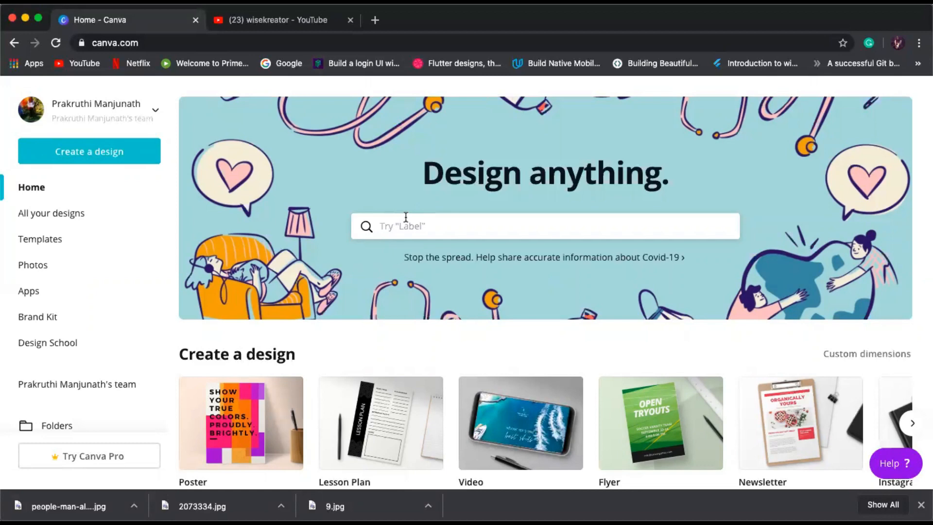
{"action": "left_click", "coordinate": [544, 226]}
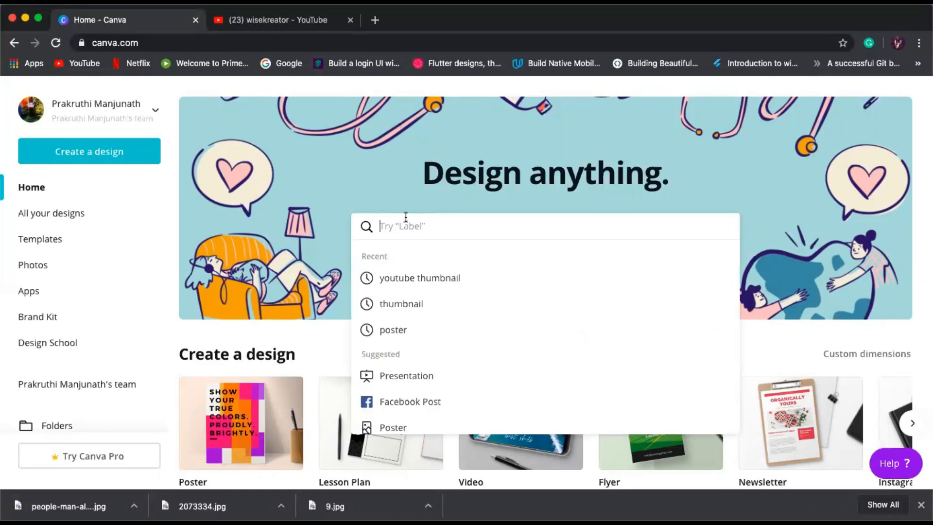
{"action": "left_click", "coordinate": [419, 278]}
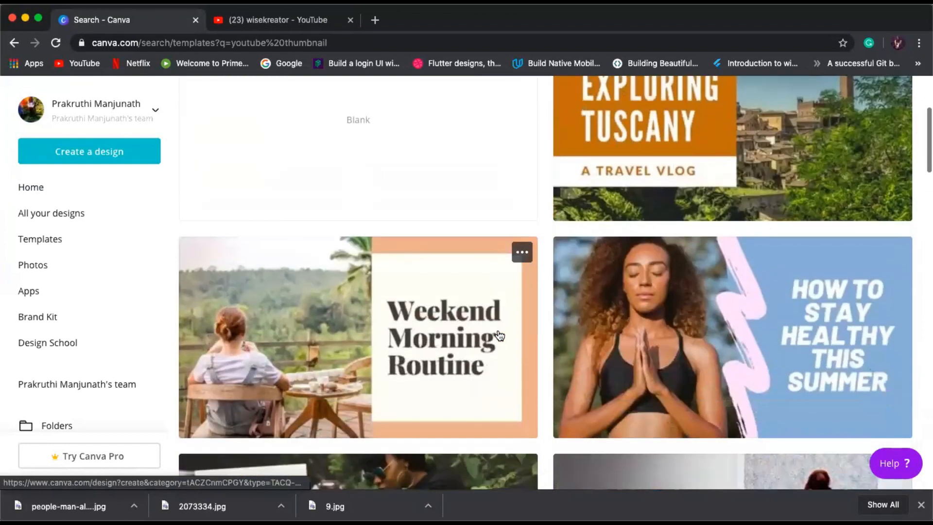
Scroll through the youtube thumbnail template results.
{"action": "scroll", "scroll_direction": "down", "scroll_amount": 3}
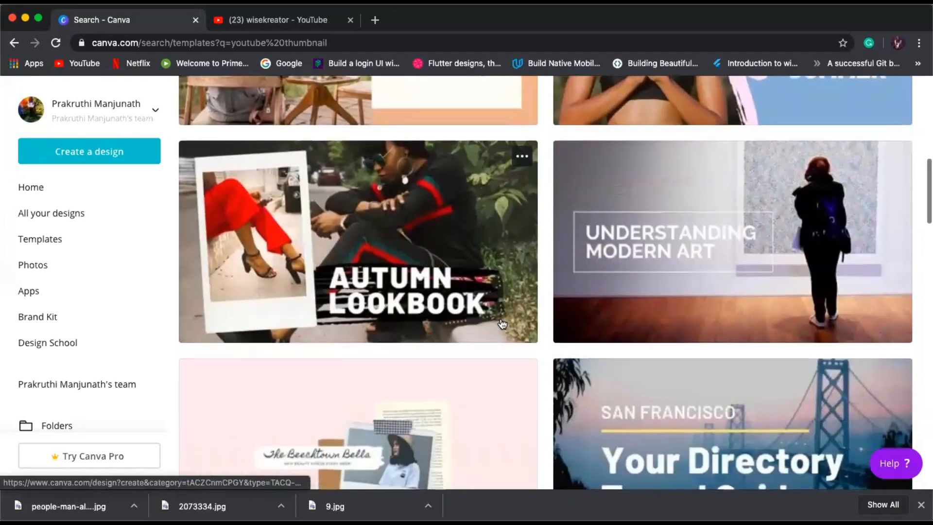
{"action": "scroll", "scroll_direction": "down", "scroll_amount": 3}
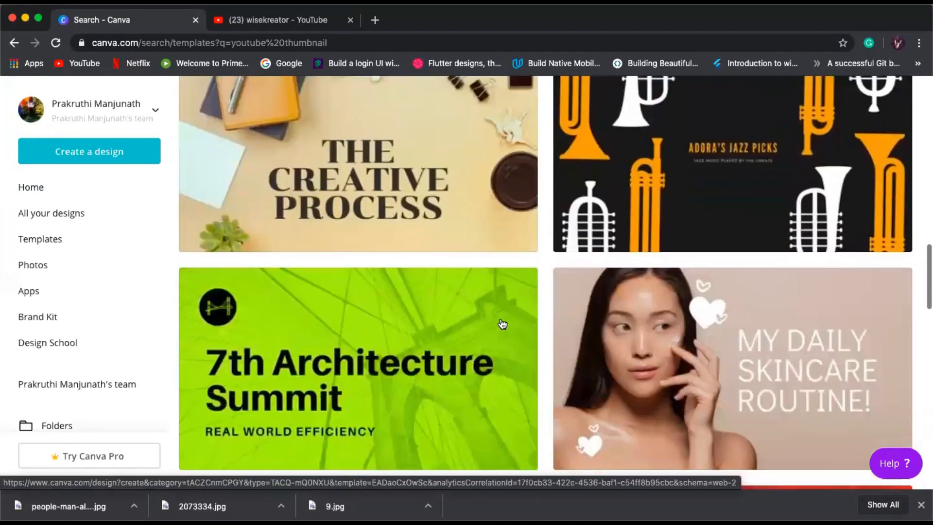
{"action": "scroll", "scroll_direction": "down", "scroll_amount": 3}
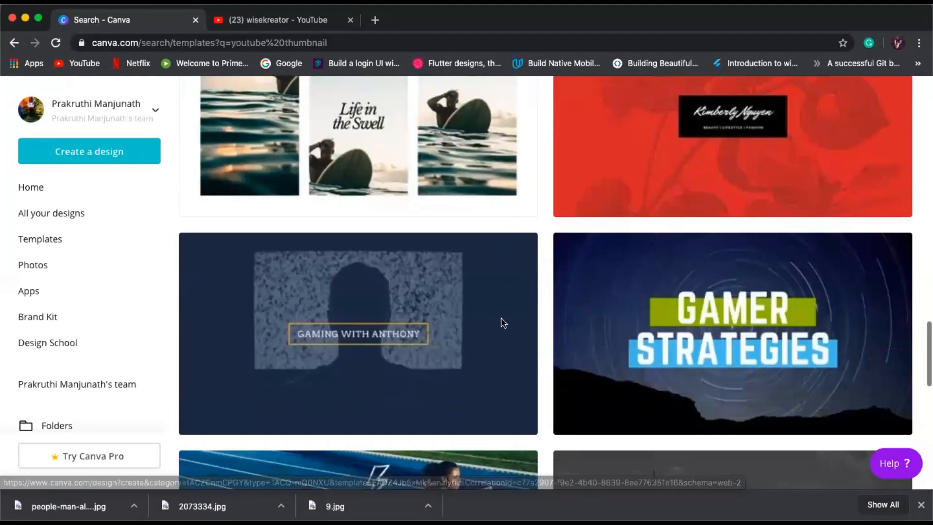
{"action": "scroll", "scroll_direction": "down", "scroll_amount": 3}
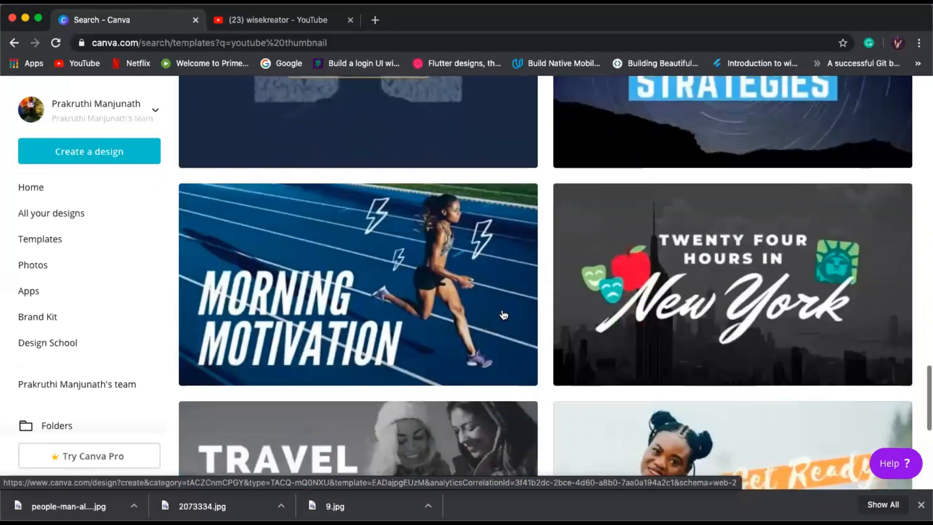
{"action": "scroll", "scroll_direction": "down", "scroll_amount": 3}
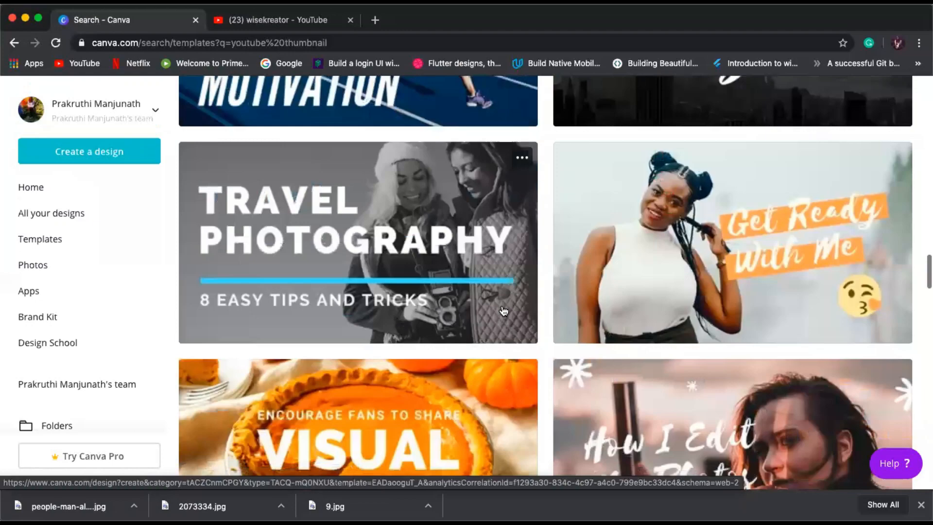
{"action": "scroll", "scroll_direction": "down", "scroll_amount": 3}
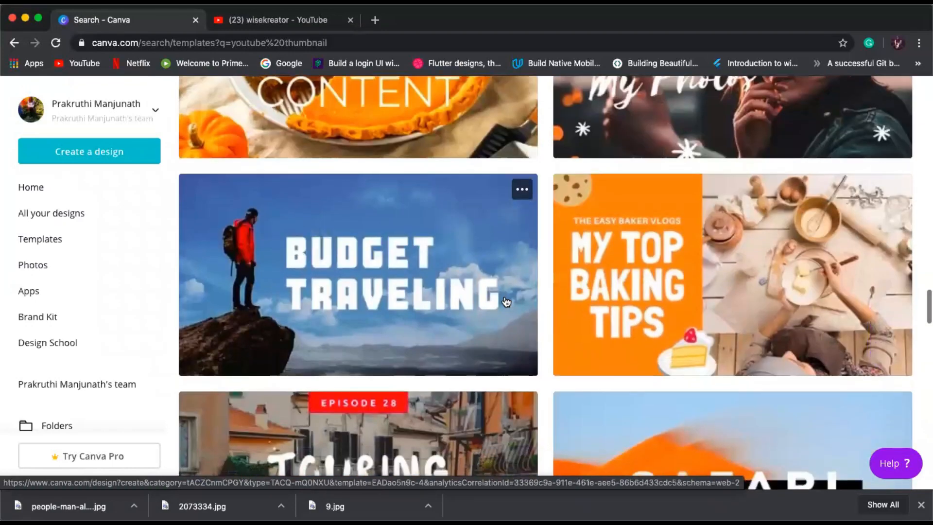
{"action": "scroll", "scroll_direction": "down", "scroll_amount": 3}
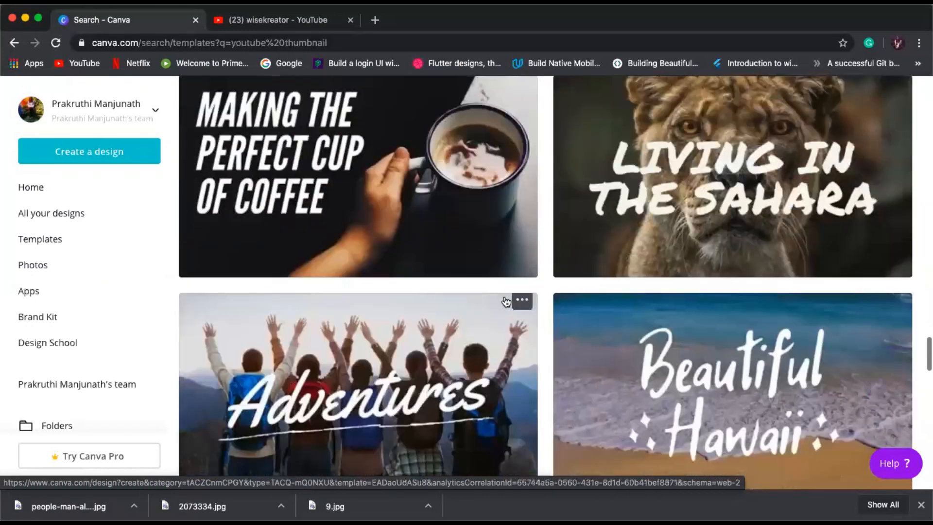
{"action": "scroll", "scroll_direction": "down", "scroll_amount": 3}
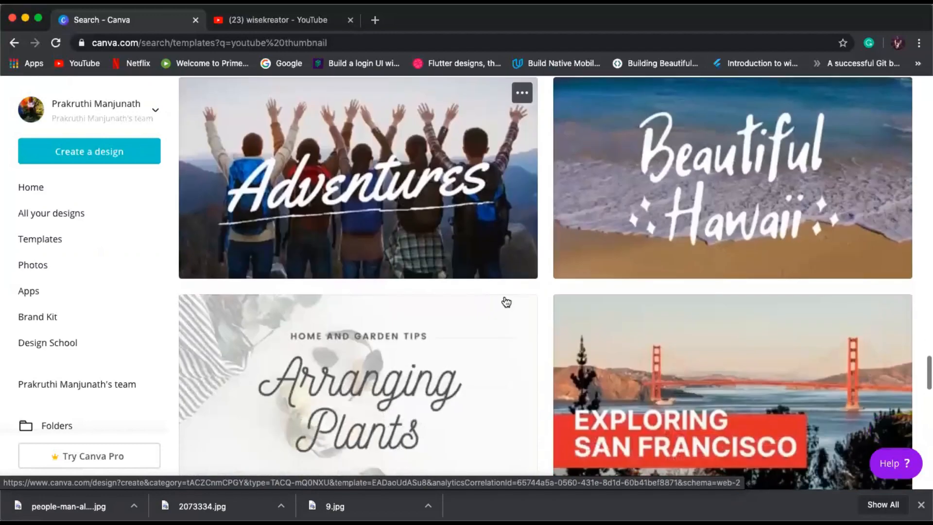
{"action": "scroll", "scroll_direction": "down", "scroll_amount": 3}
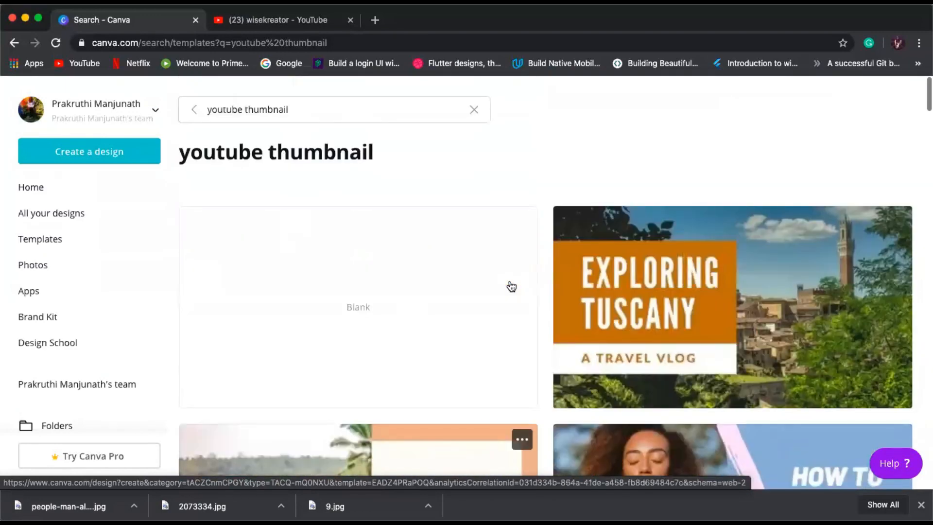
Start a blank YouTube Thumbnail design and bring up the uploaded images.
{"action": "left_click", "coordinate": [358, 307]}
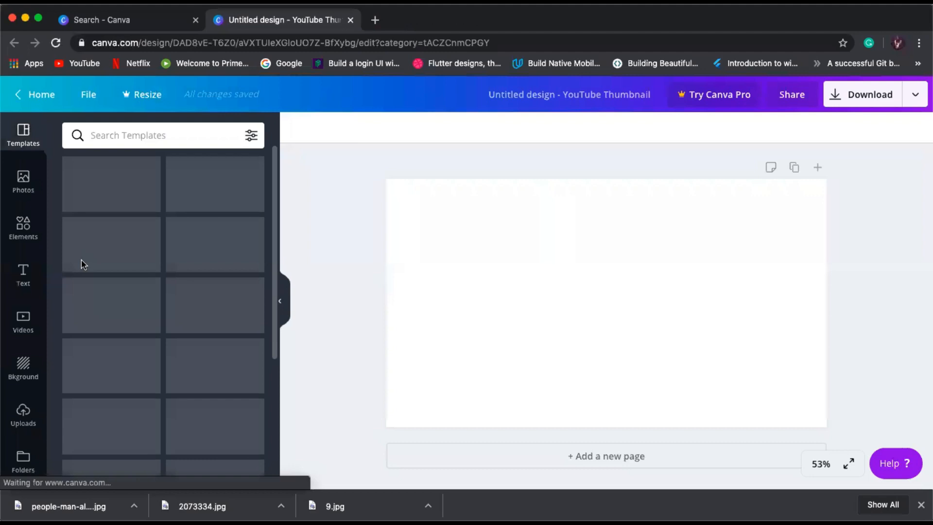
{"action": "left_click", "coordinate": [23, 182]}
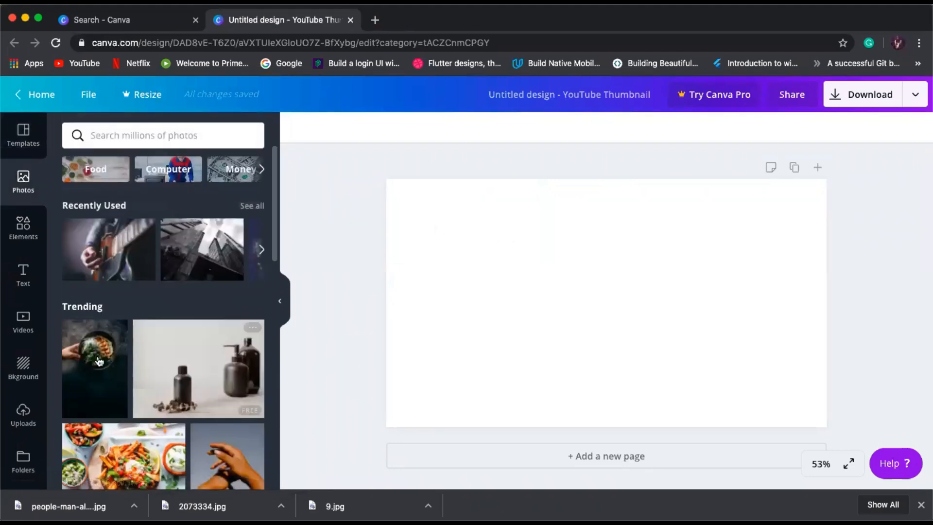
{"action": "left_click", "coordinate": [23, 415]}
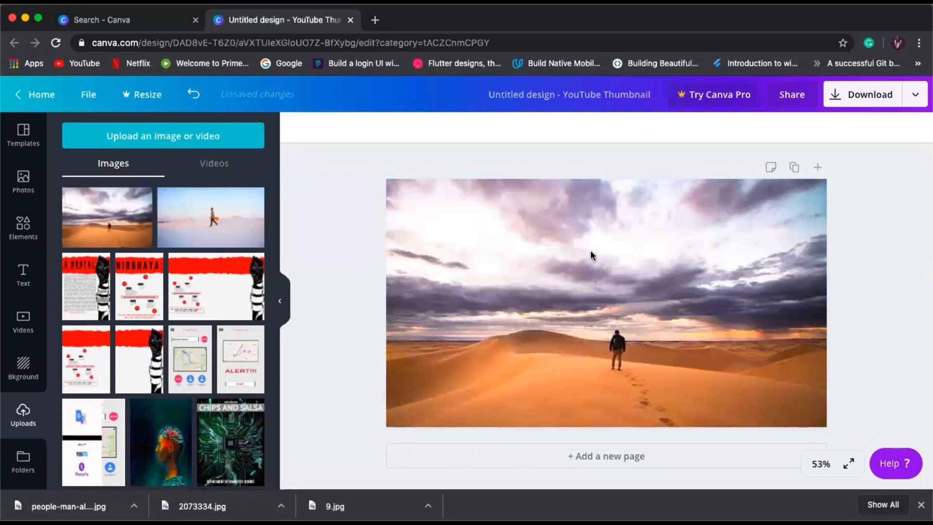
{"action": "mouse_move", "coordinate": [107, 148]}
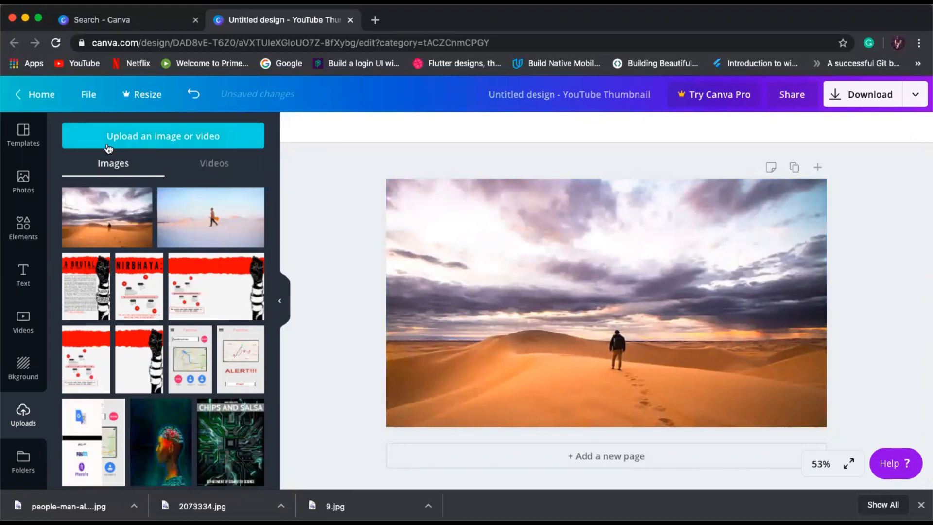
Give the desert photo the greyscale Street filter.
{"action": "left_click", "coordinate": [606, 303]}
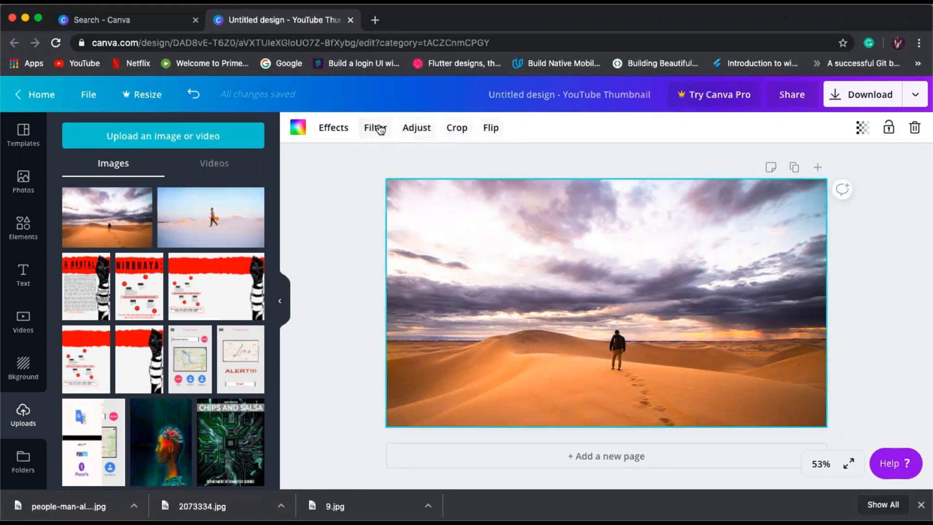
{"action": "left_click", "coordinate": [375, 128]}
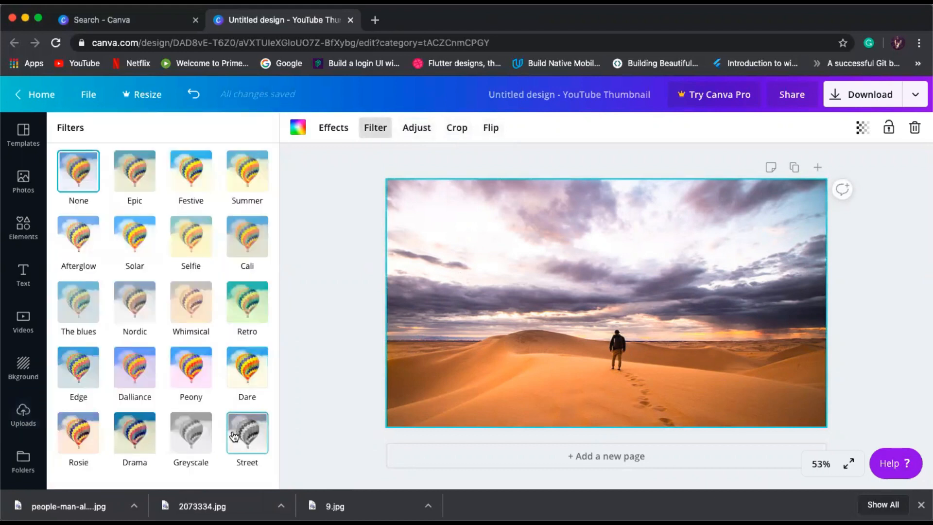
{"action": "left_click", "coordinate": [247, 433]}
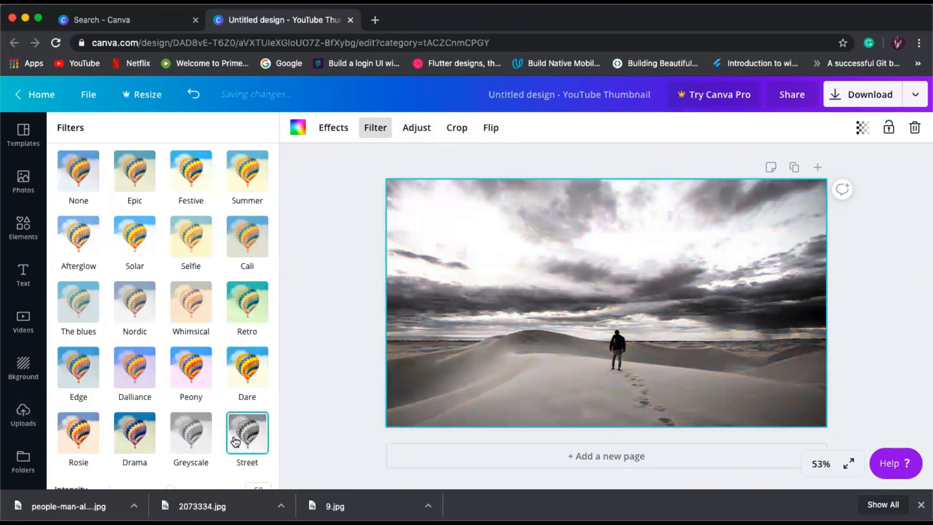
{"action": "left_click", "coordinate": [22, 415]}
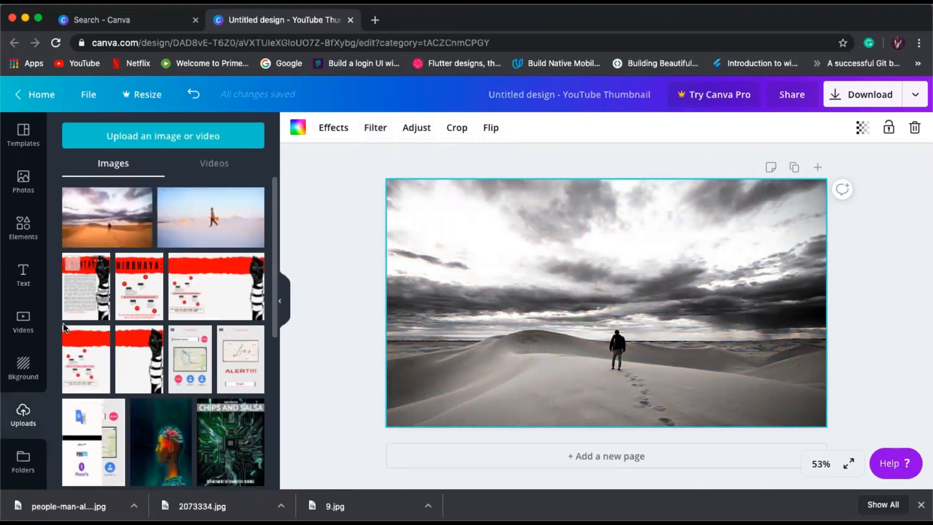
{"action": "left_click", "coordinate": [24, 228]}
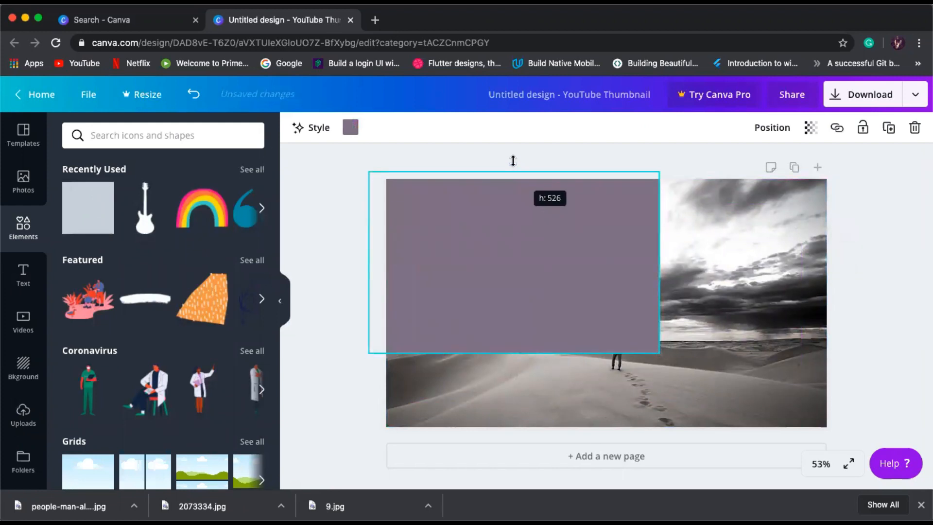
Stretch the rectangle over the whole photo, make it black at roughly 62–65 transparency.
{"action": "left_click_drag", "start_coordinate": [660, 265], "coordinate": [785, 265]}
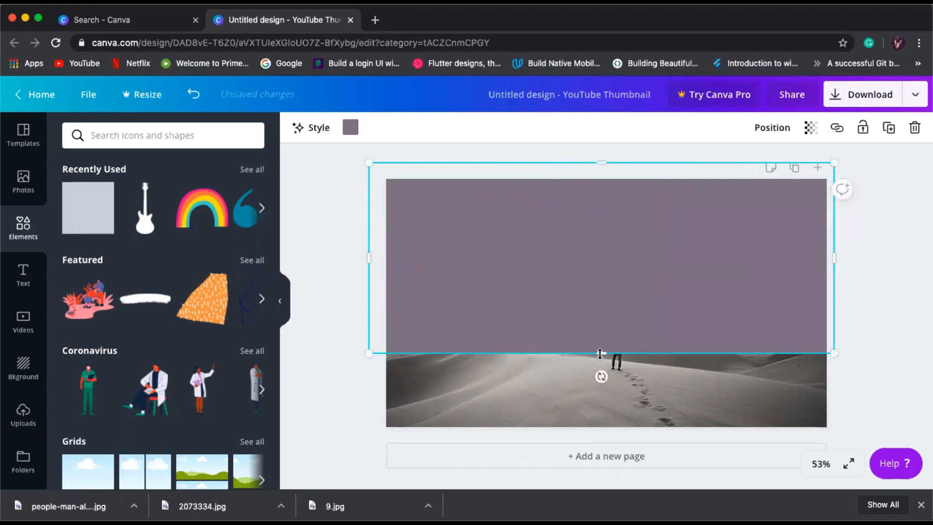
{"action": "left_click_drag", "start_coordinate": [600, 352], "coordinate": [581, 434]}
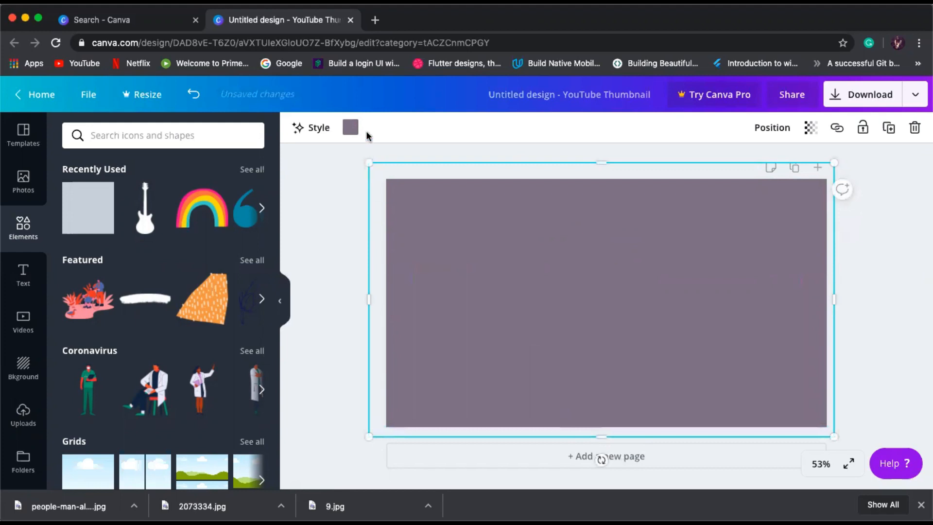
{"action": "left_click", "coordinate": [350, 128]}
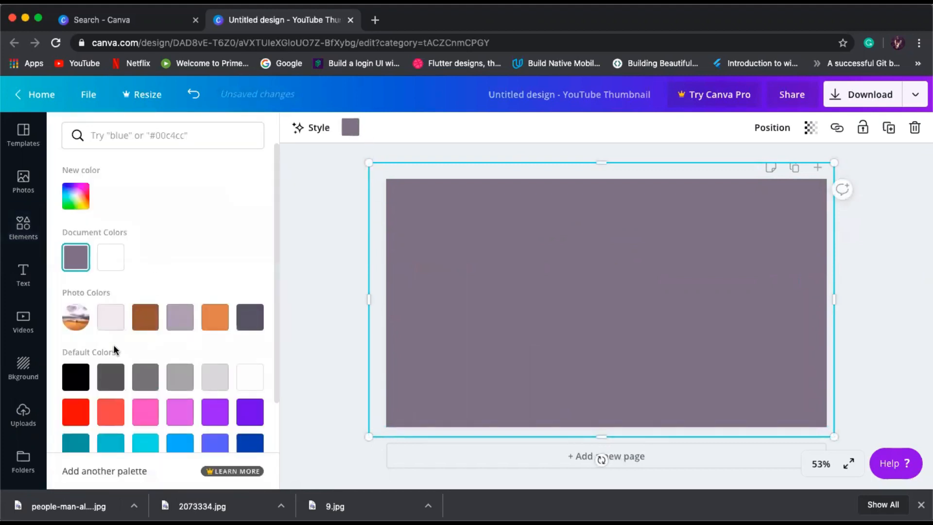
{"action": "left_click", "coordinate": [76, 376]}
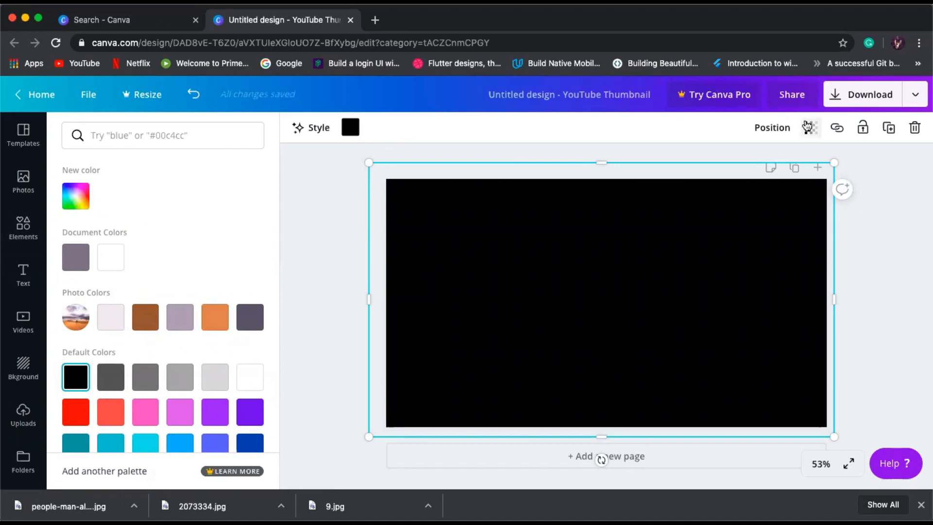
{"action": "left_click", "coordinate": [810, 127]}
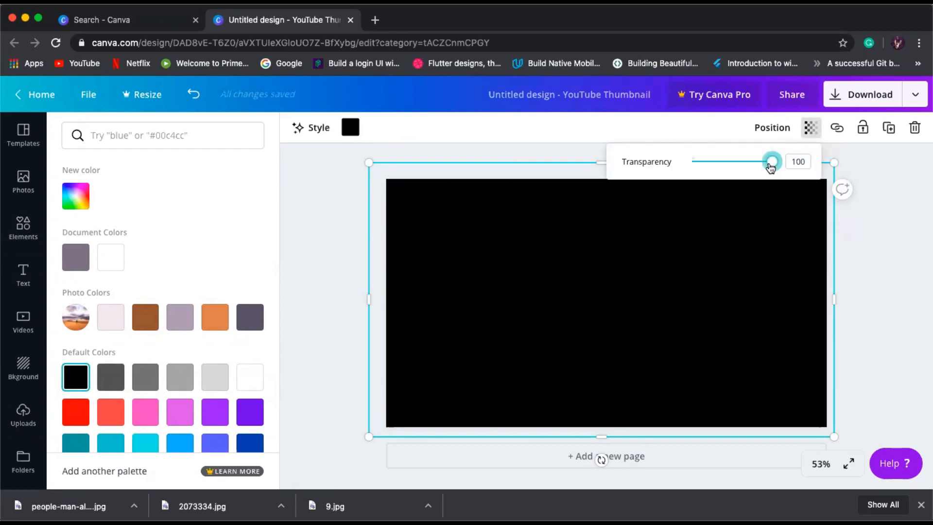
{"action": "left_click_drag", "start_coordinate": [772, 162], "coordinate": [743, 162]}
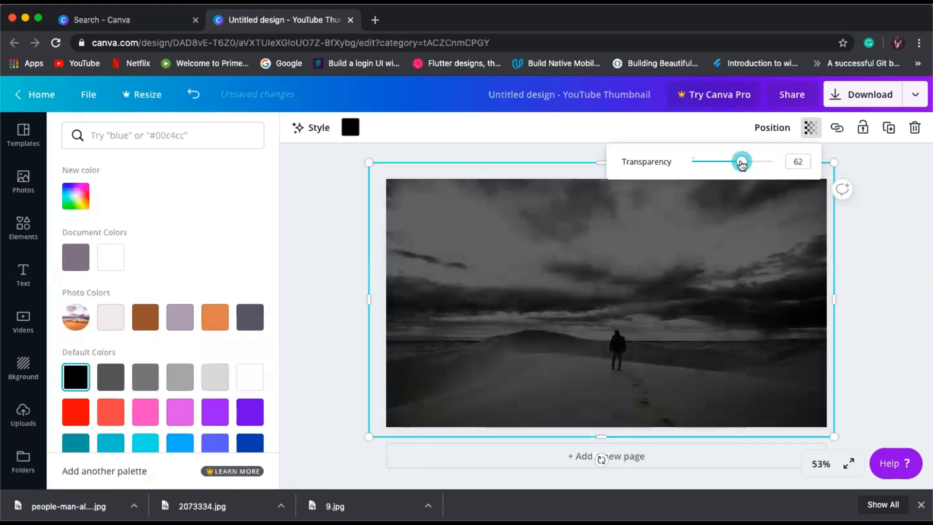
{"action": "left_click_drag", "start_coordinate": [742, 161], "coordinate": [745, 162]}
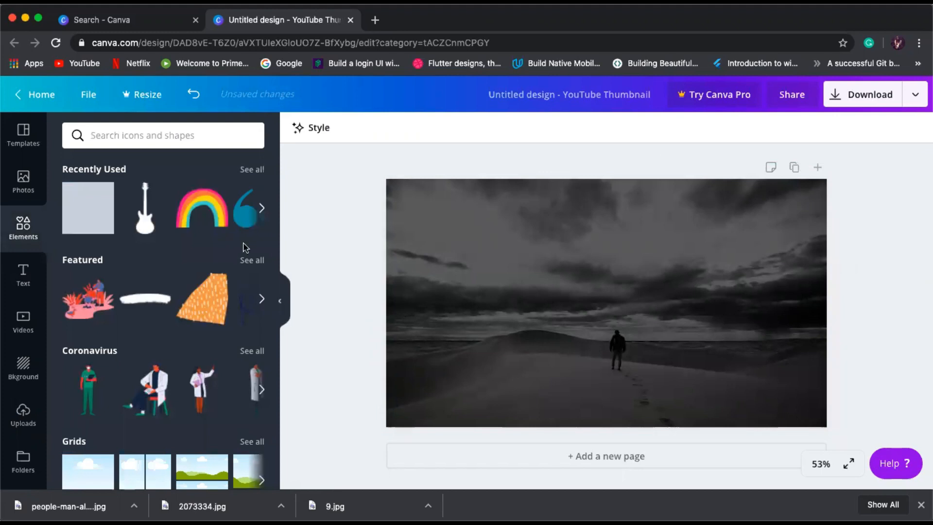
Try grey swatches, then keep the overlay black with transparency about 58.
{"action": "left_click", "coordinate": [606, 303]}
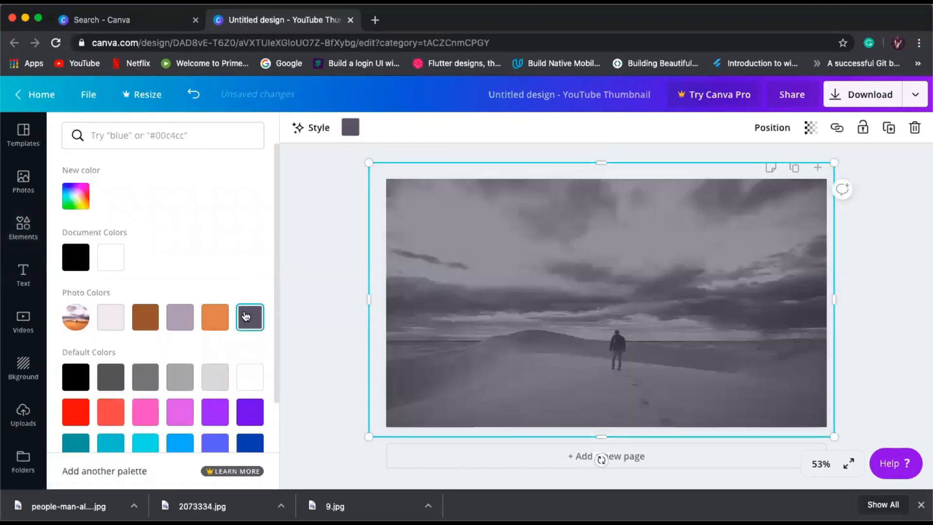
{"action": "left_click", "coordinate": [111, 377]}
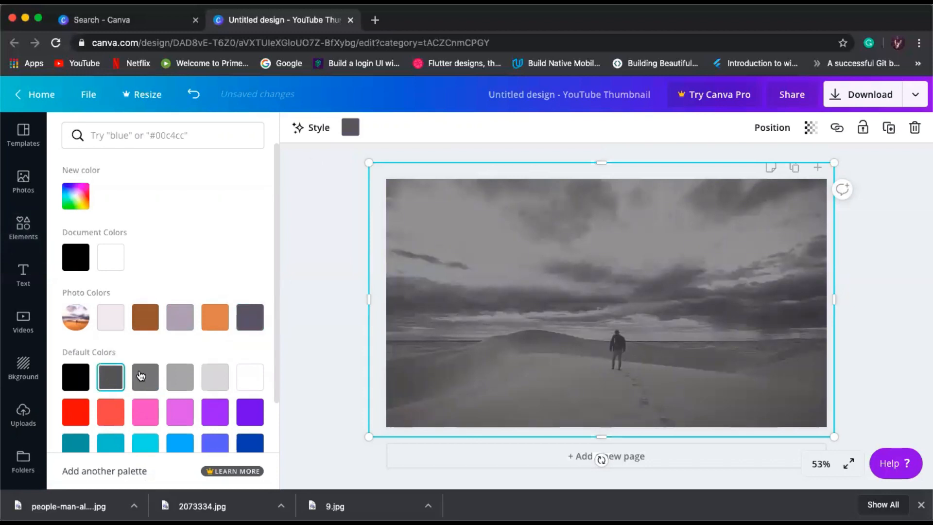
{"action": "left_click", "coordinate": [76, 377]}
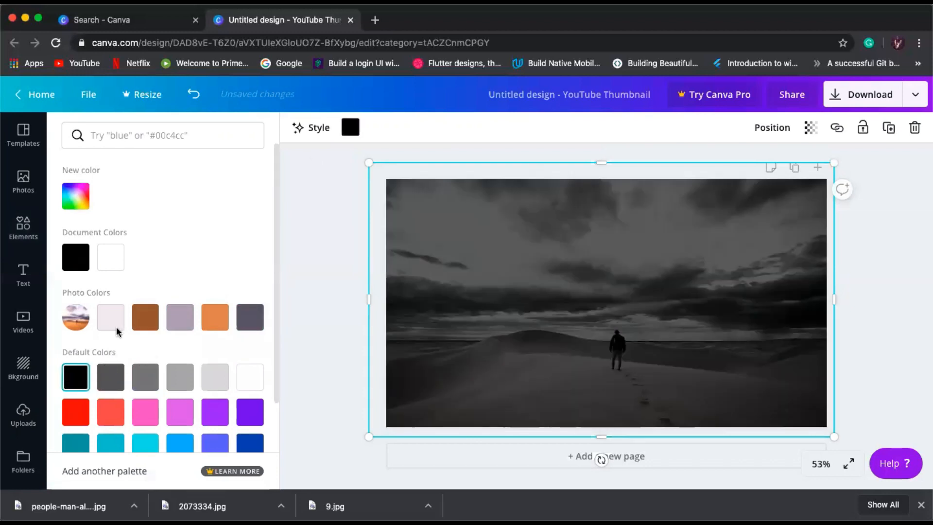
{"action": "left_click", "coordinate": [811, 127]}
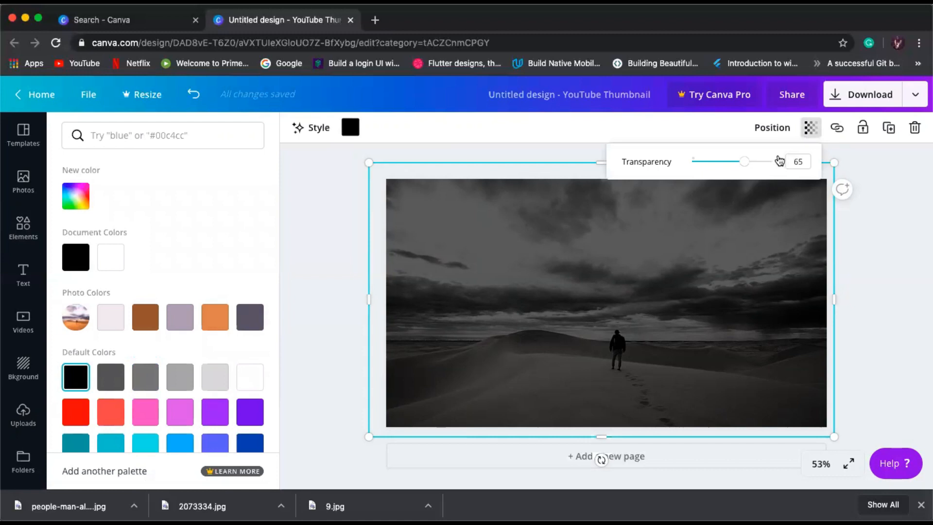
{"action": "left_click_drag", "start_coordinate": [746, 161], "coordinate": [736, 161]}
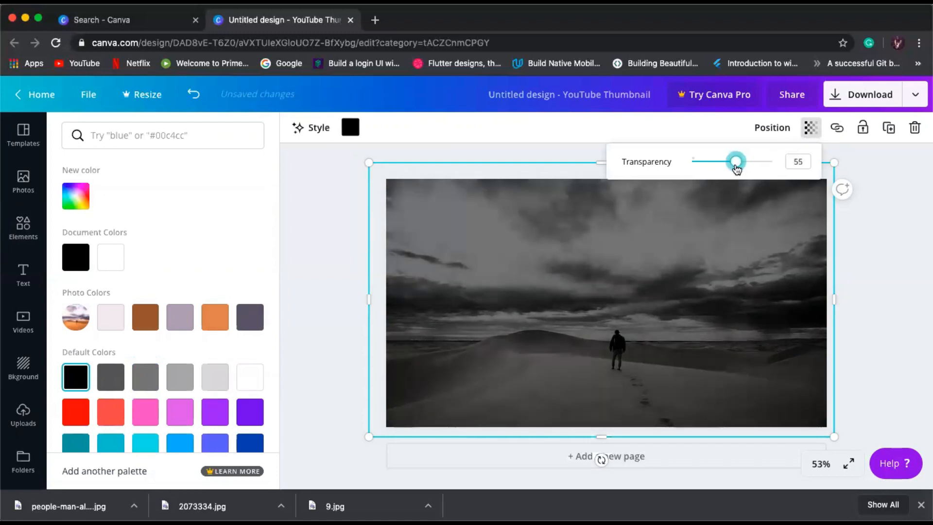
{"action": "left_click_drag", "start_coordinate": [735, 162], "coordinate": [740, 162]}
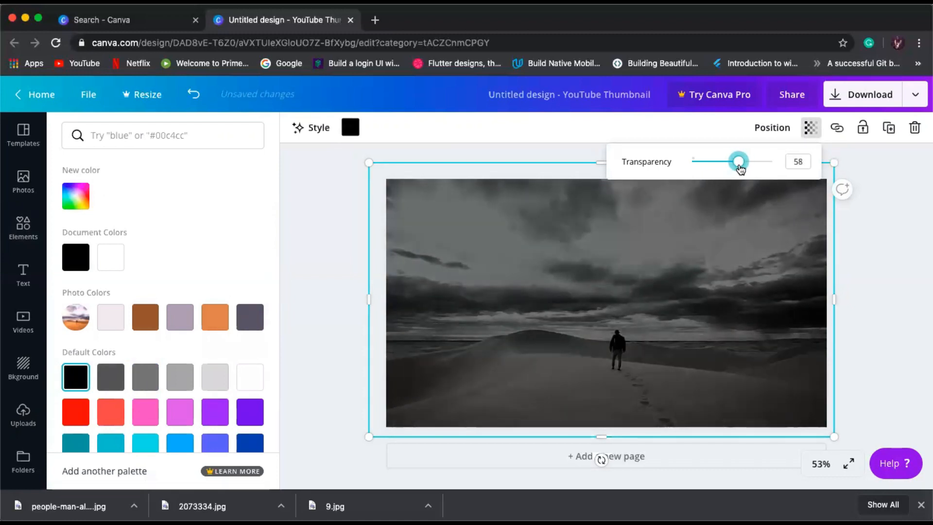
{"action": "left_click_drag", "start_coordinate": [740, 162], "coordinate": [741, 162]}
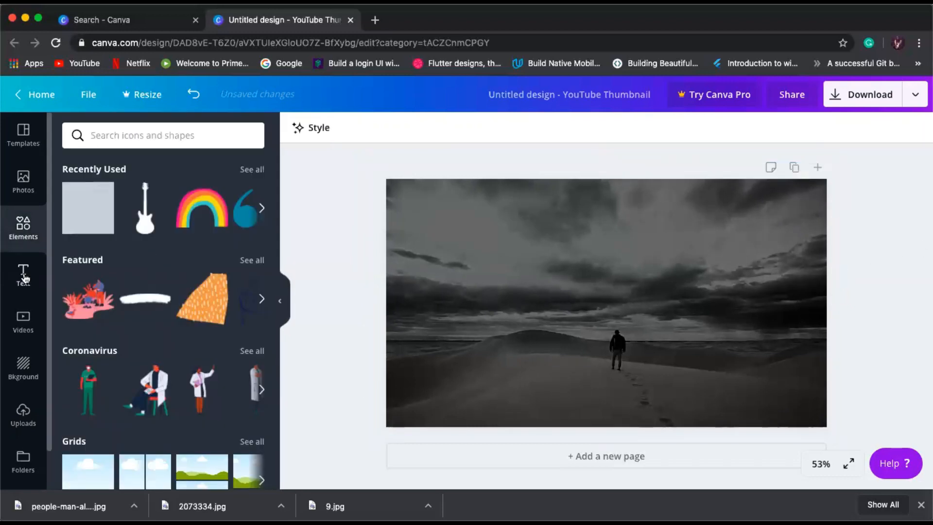
Add a subheading reading 'modern loneliness' and correct the spelling of loneliness.
{"action": "left_click", "coordinate": [22, 275]}
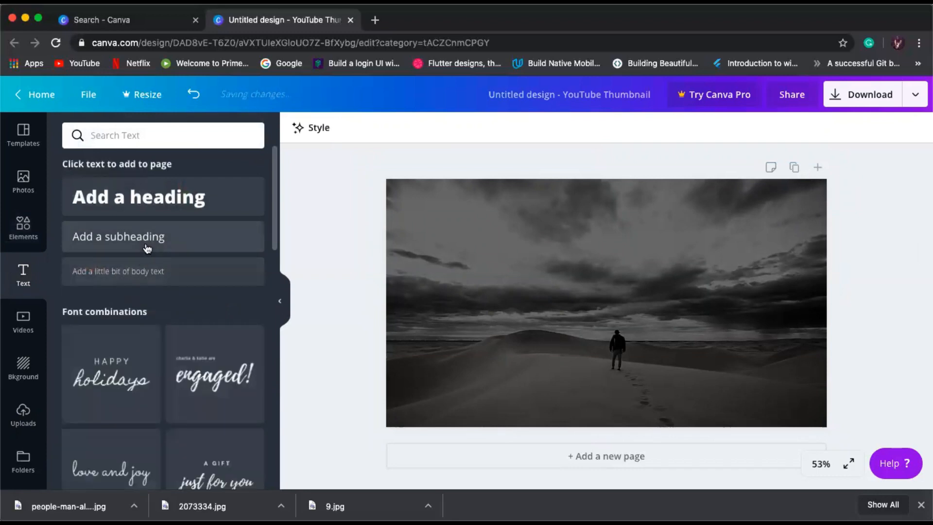
{"action": "left_click", "coordinate": [118, 236]}
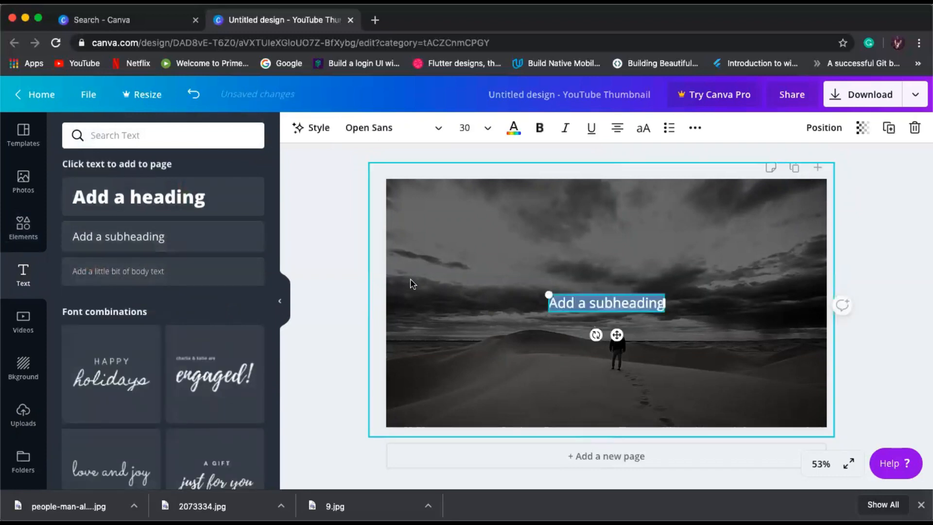
{"action": "type", "text": "m"}
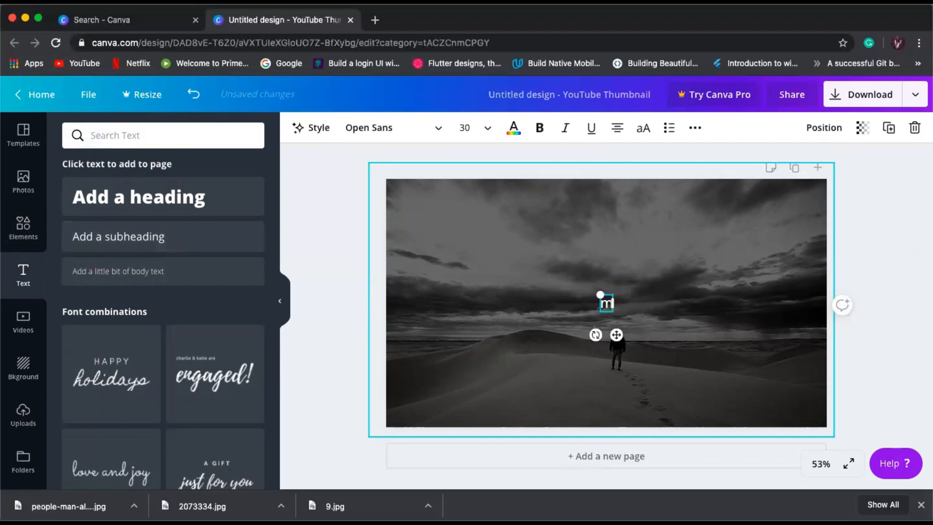
{"action": "type", "text": "odern lonliness"}
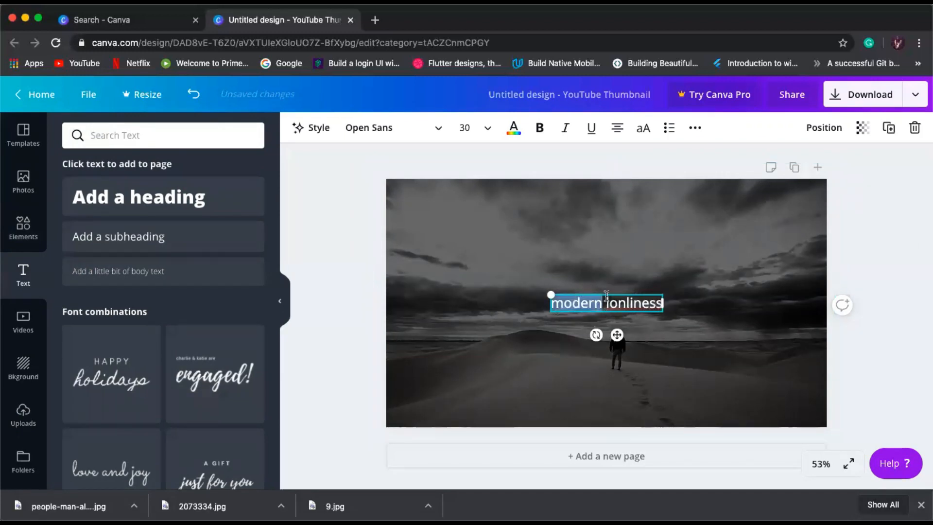
{"action": "right_click", "coordinate": [632, 303]}
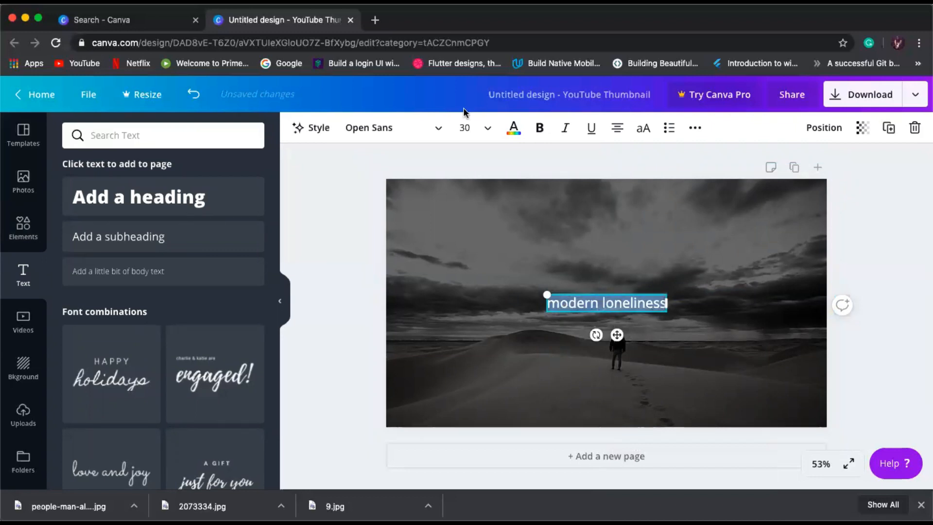
{"action": "left_click", "coordinate": [393, 127]}
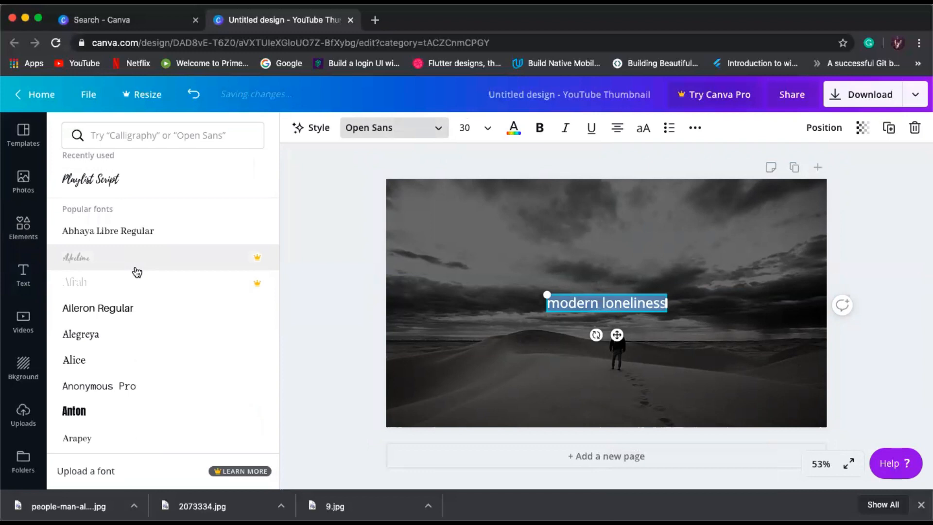
Set the title in Selima at font size 104 and move it to the top.
{"action": "left_click", "coordinate": [74, 218]}
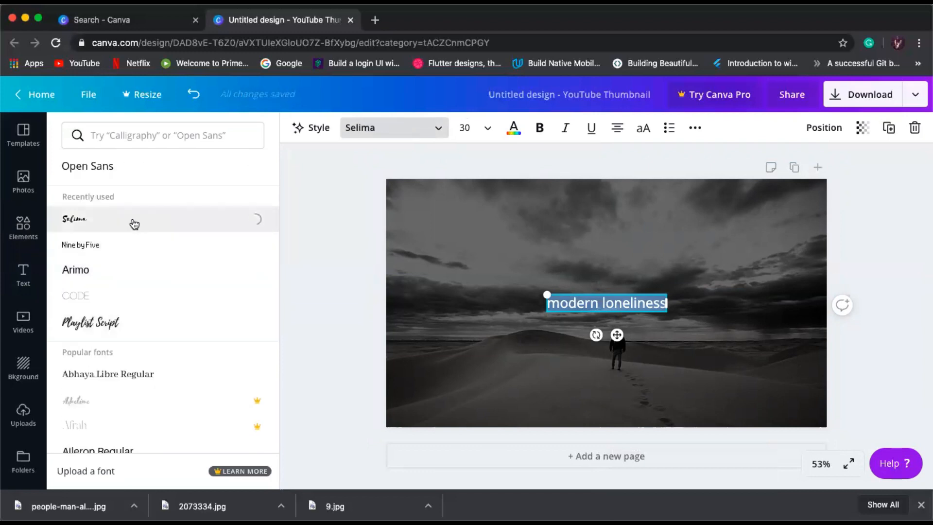
{"action": "left_click", "coordinate": [73, 219]}
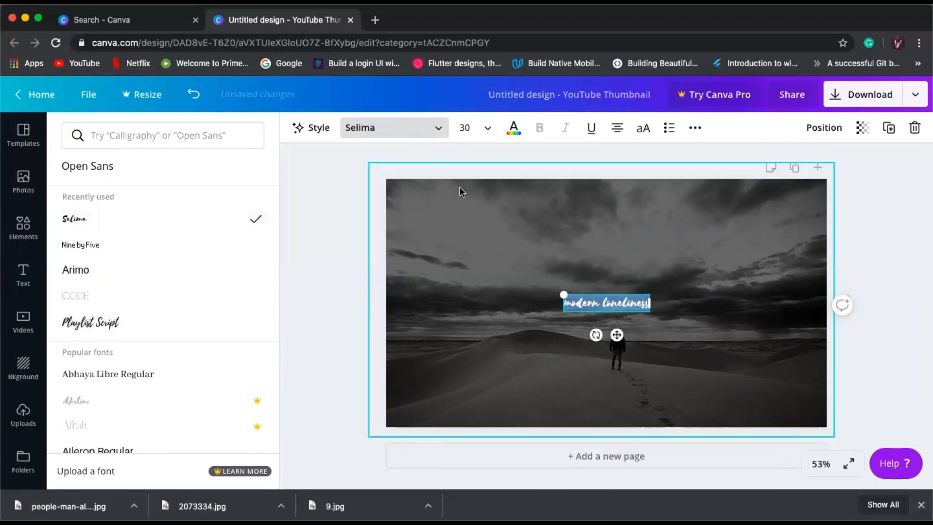
{"action": "left_click", "coordinate": [488, 127]}
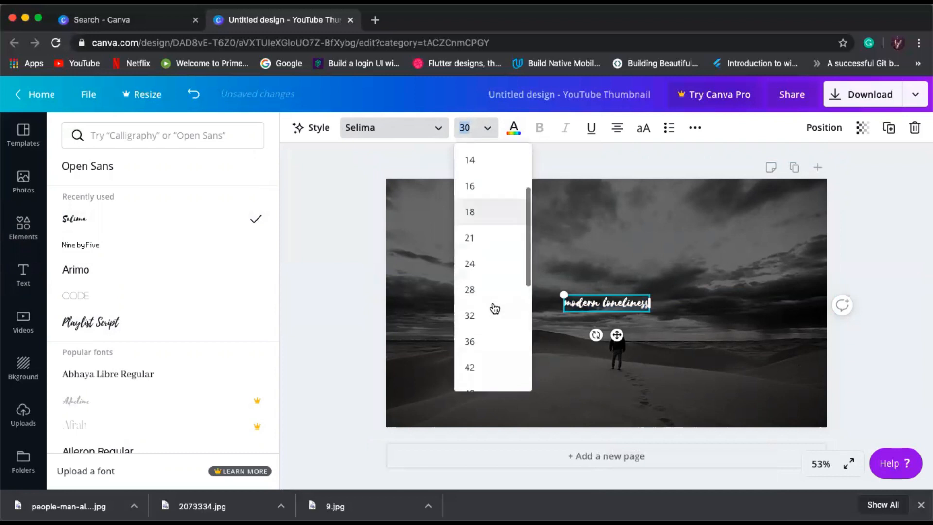
{"action": "type", "text": "104"}
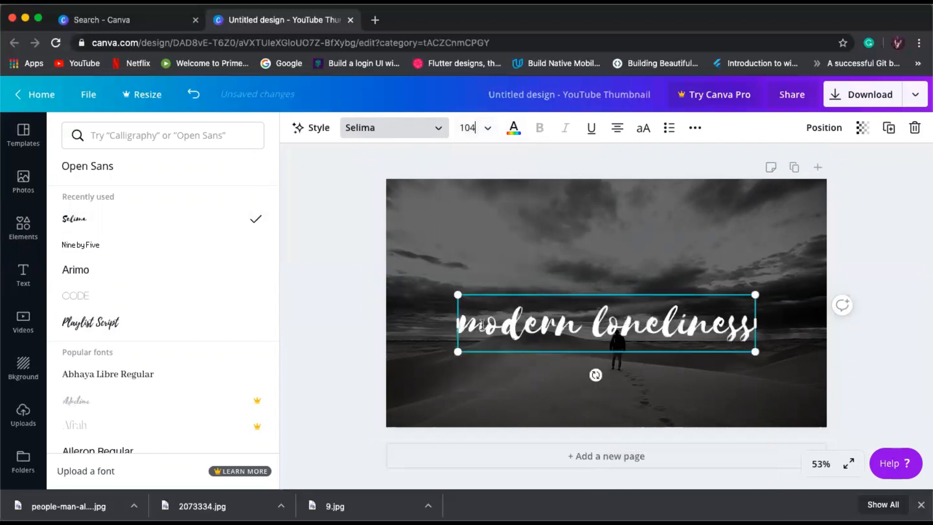
{"action": "left_click", "coordinate": [487, 127]}
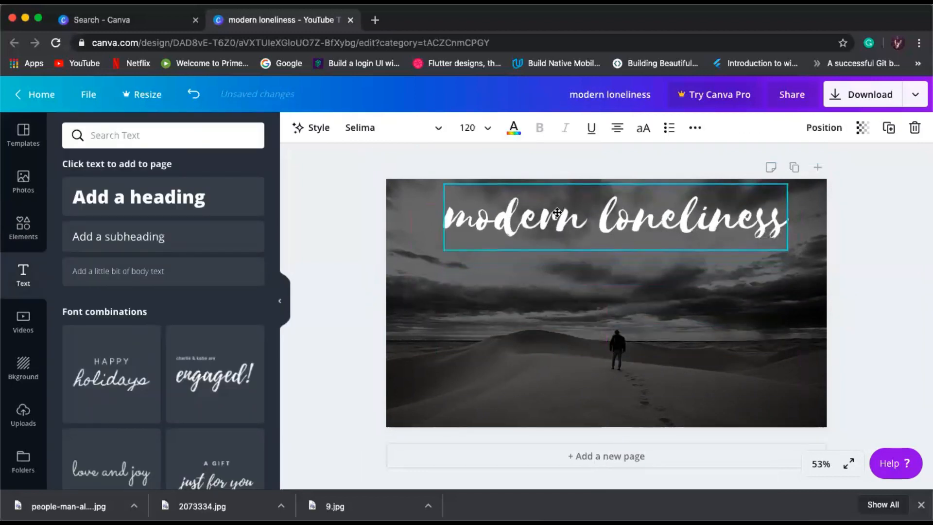
{"action": "left_click", "coordinate": [615, 216]}
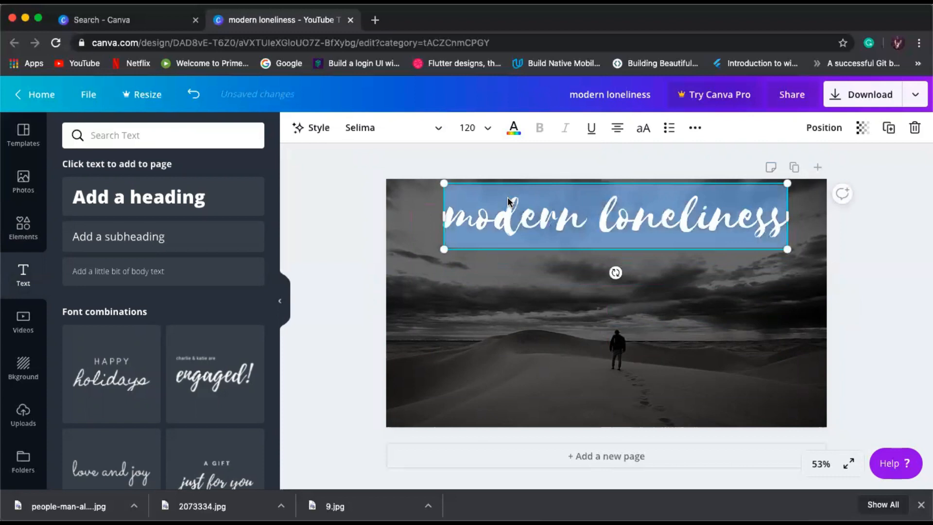
{"action": "left_click", "coordinate": [513, 127]}
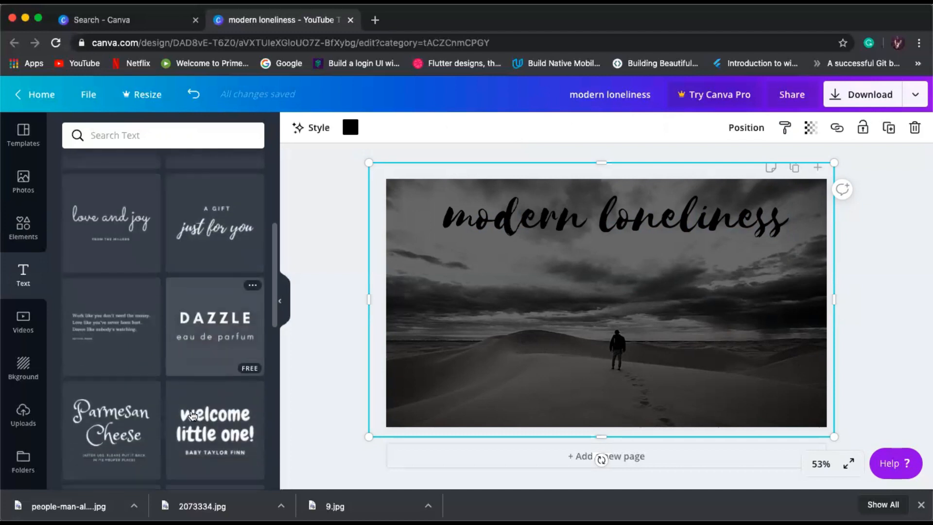
Add the Certificate of Completion text combination to the page.
{"action": "scroll", "scroll_direction": "down", "scroll_amount": 3}
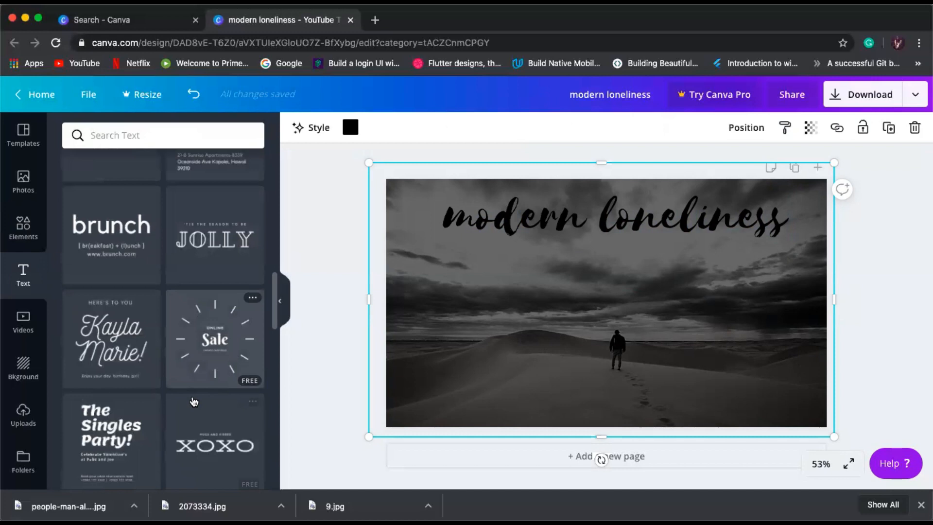
{"action": "scroll", "scroll_direction": "down", "scroll_amount": 3}
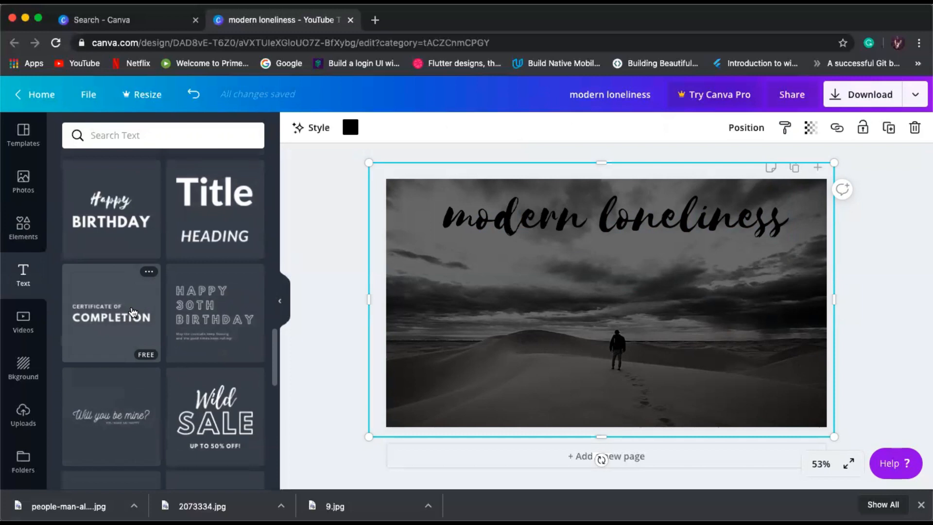
{"action": "left_click", "coordinate": [110, 313]}
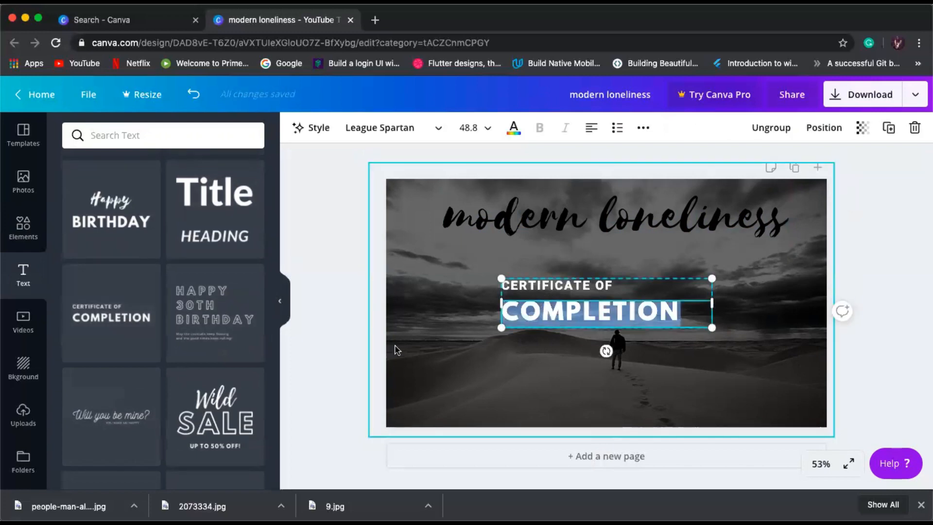
Replace COMPLETION with 'MISFIT X', size it 21 and place it bottom-left.
{"action": "left_click", "coordinate": [539, 310]}
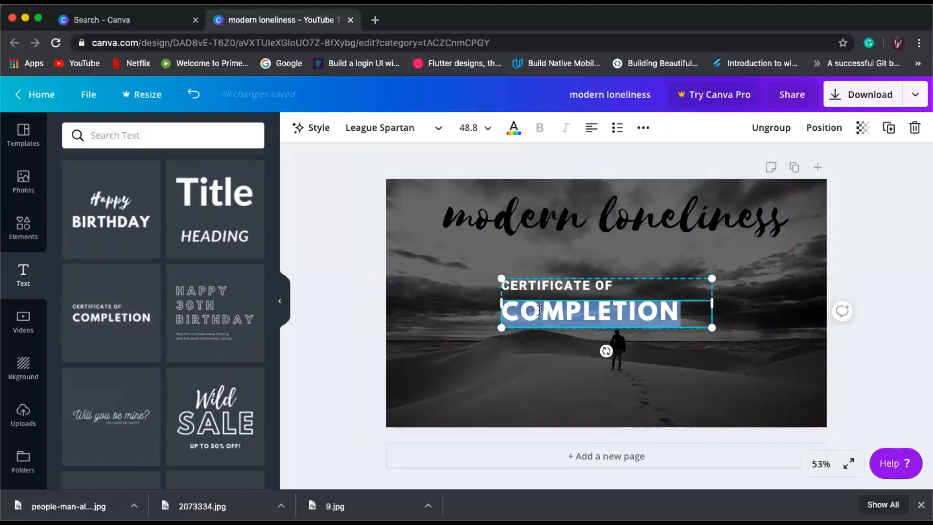
{"action": "type", "text": "MISF"}
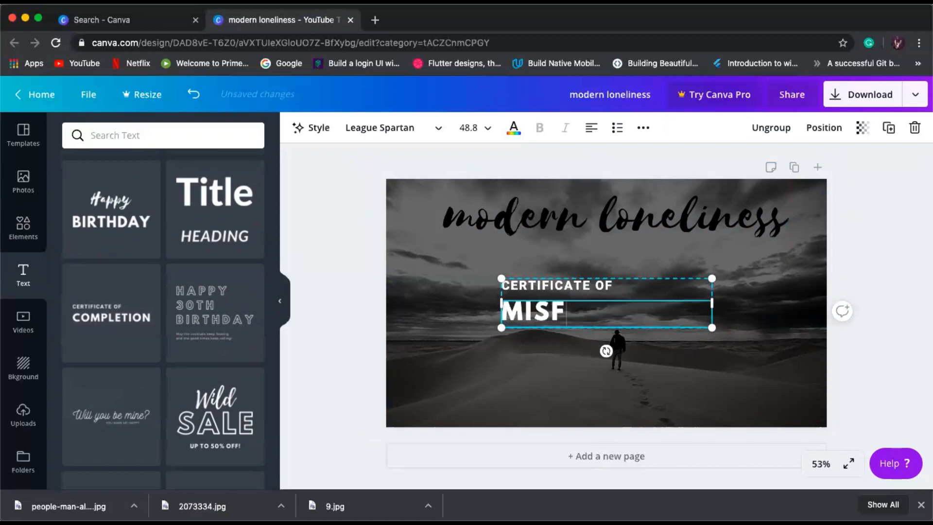
{"action": "type", "text": "IT"}
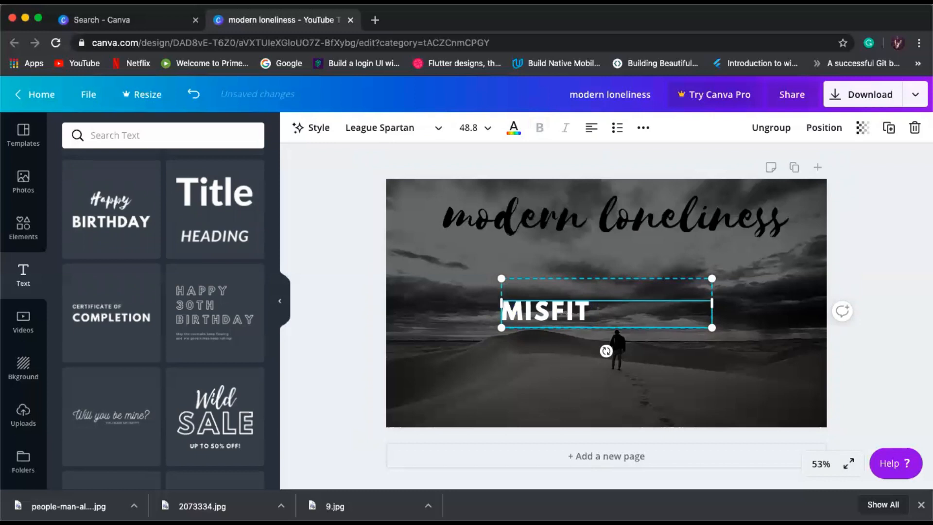
{"action": "type", "text": "X"}
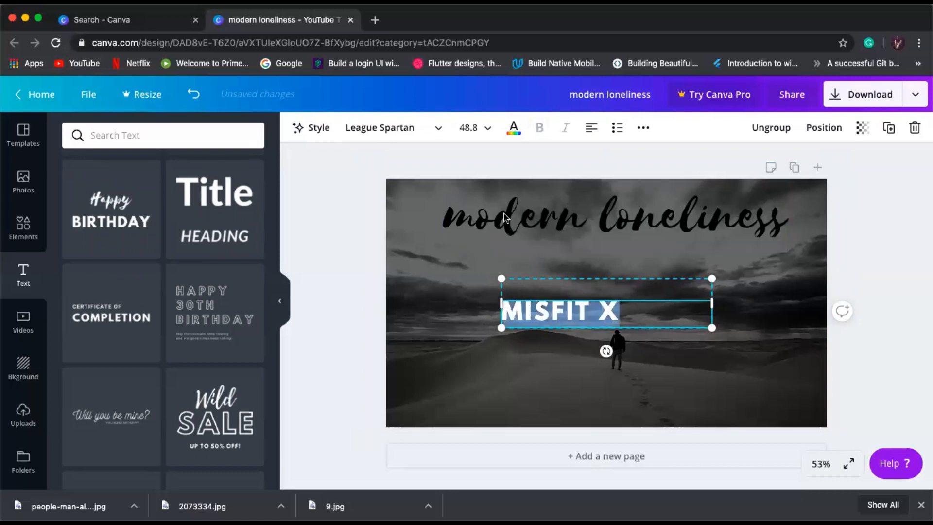
{"action": "left_click", "coordinate": [490, 127]}
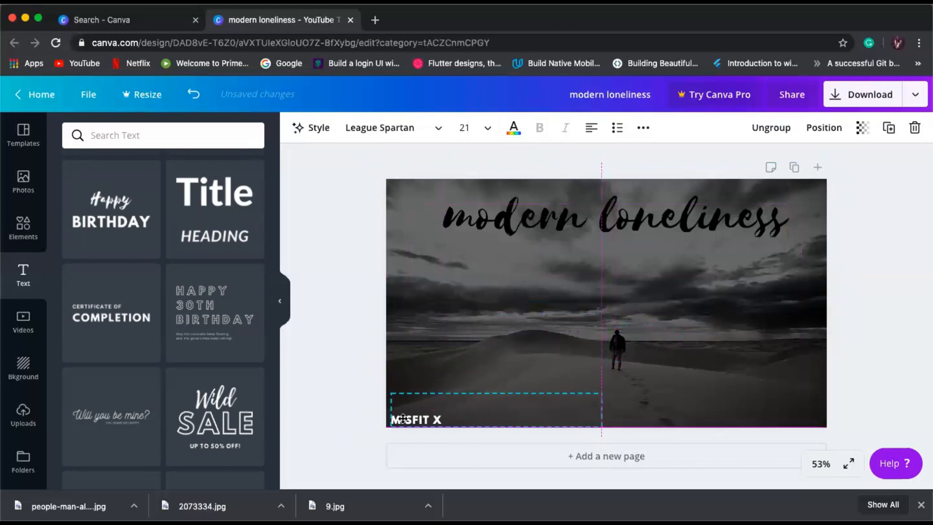
{"action": "left_click", "coordinate": [358, 375]}
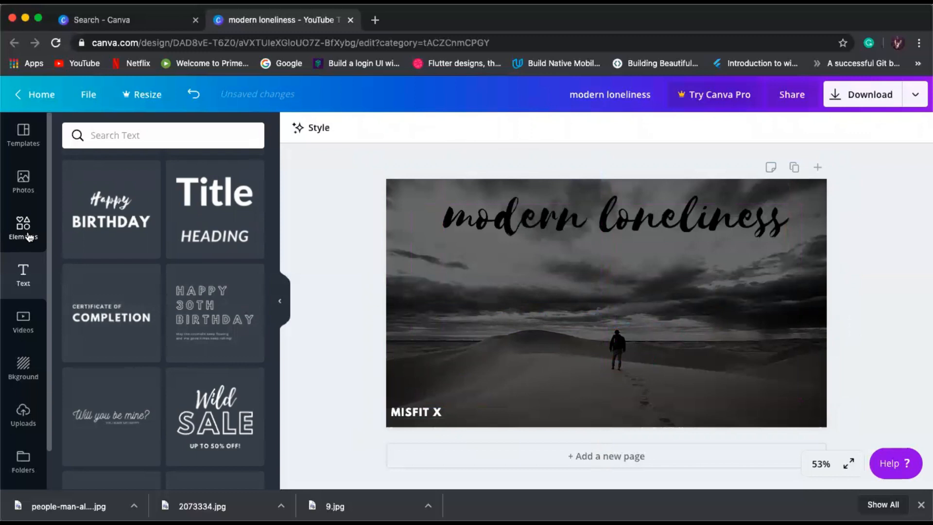
Add a guitar graphic, turn it sideways above MISFIT X, and colour it white.
{"action": "left_click", "coordinate": [23, 228]}
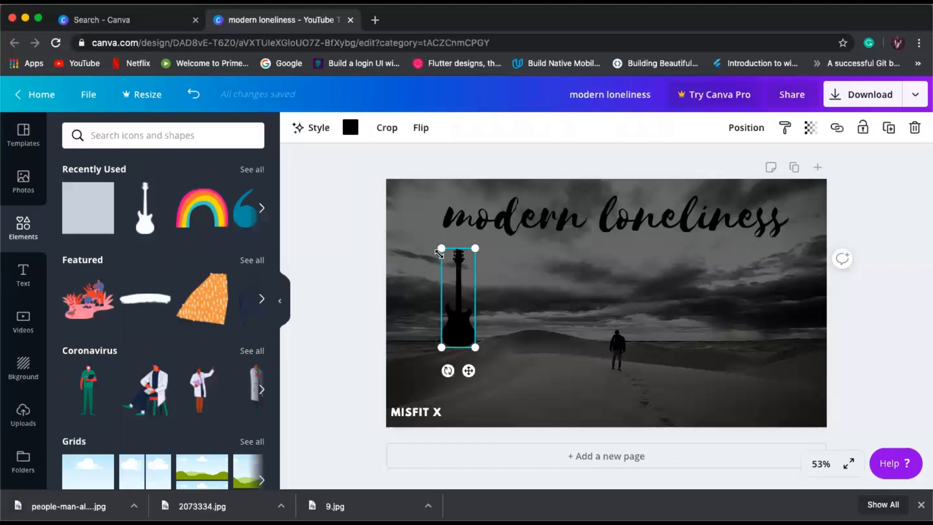
{"action": "mouse_move", "coordinate": [491, 299]}
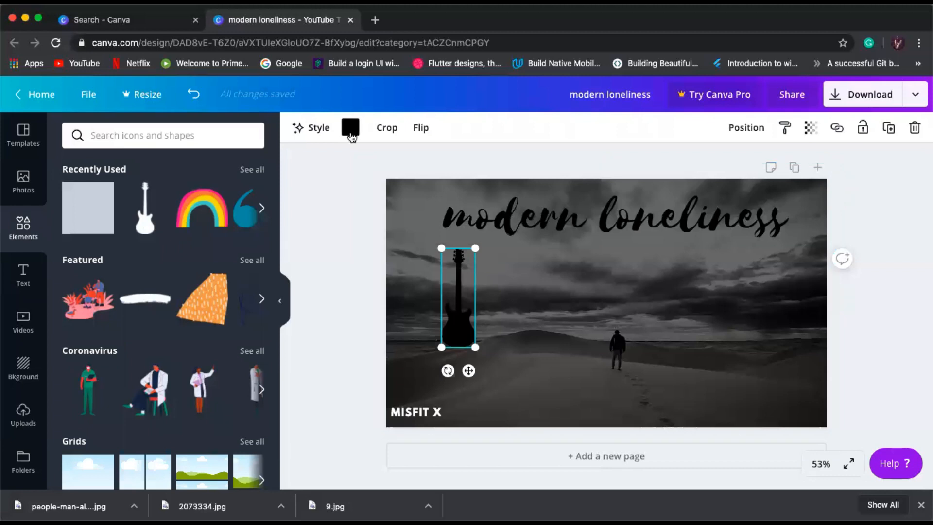
{"action": "left_click", "coordinate": [350, 127]}
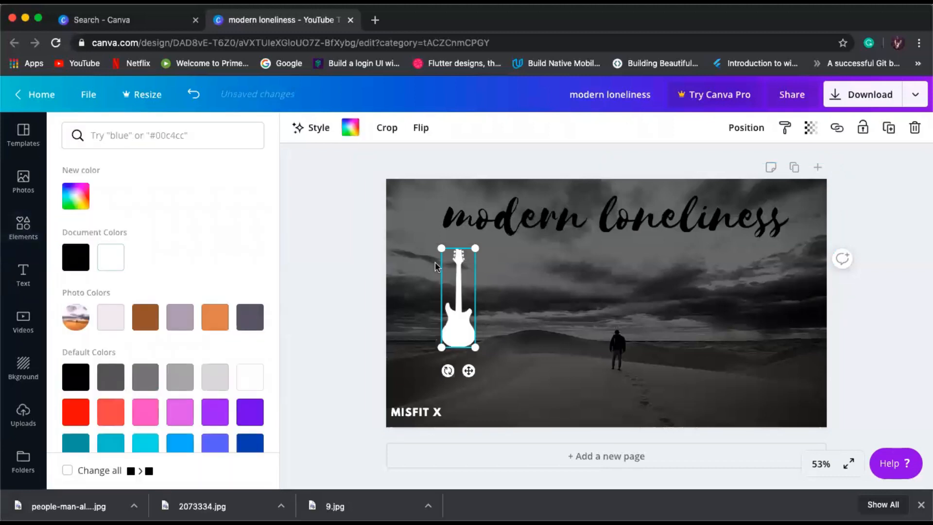
{"action": "left_click", "coordinate": [76, 257]}
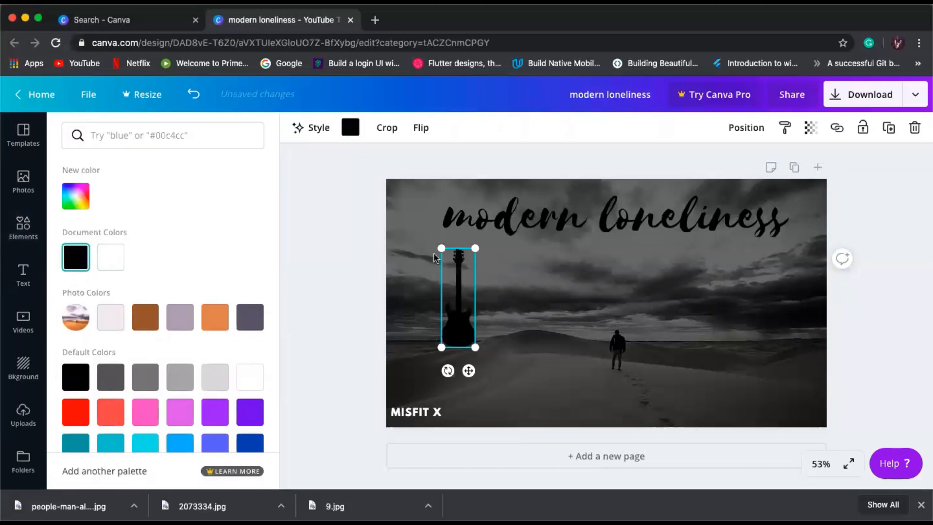
{"action": "mouse_move", "coordinate": [446, 371]}
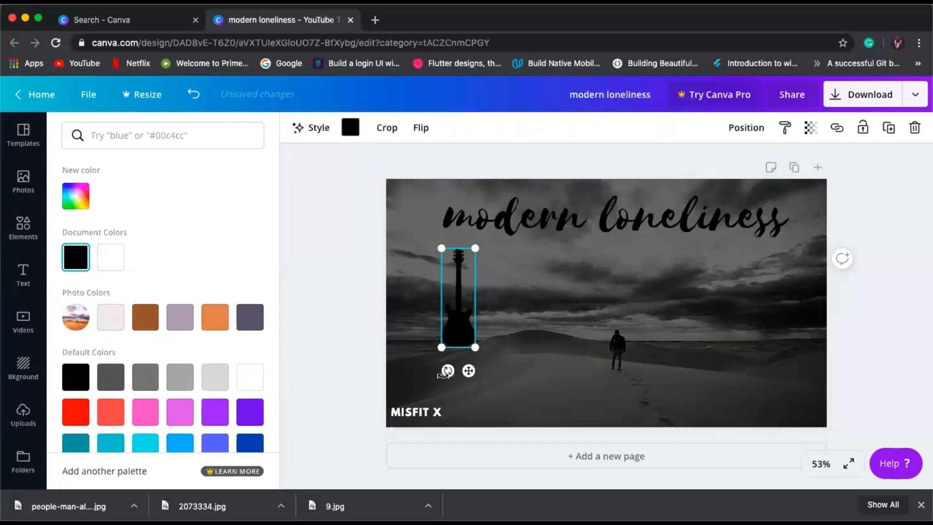
{"action": "left_click_drag", "start_coordinate": [446, 371], "coordinate": [512, 304]}
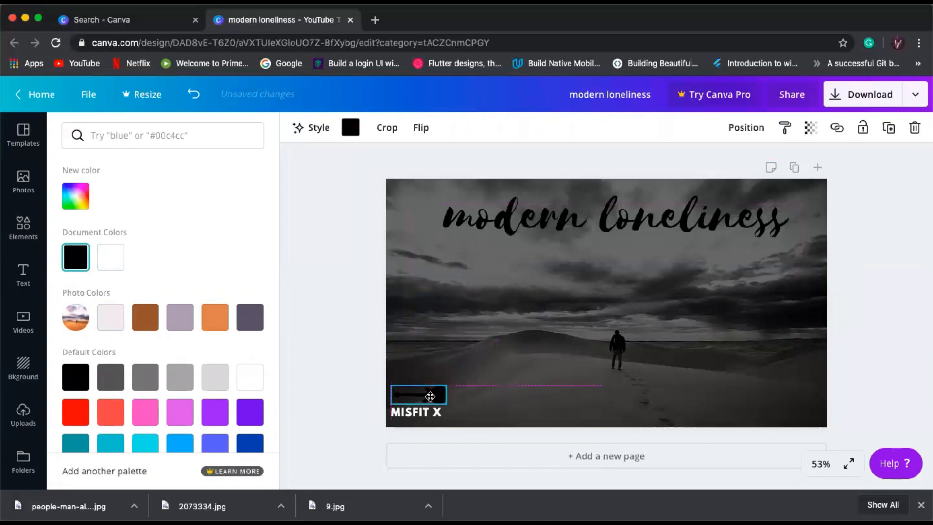
{"action": "left_click", "coordinate": [419, 394]}
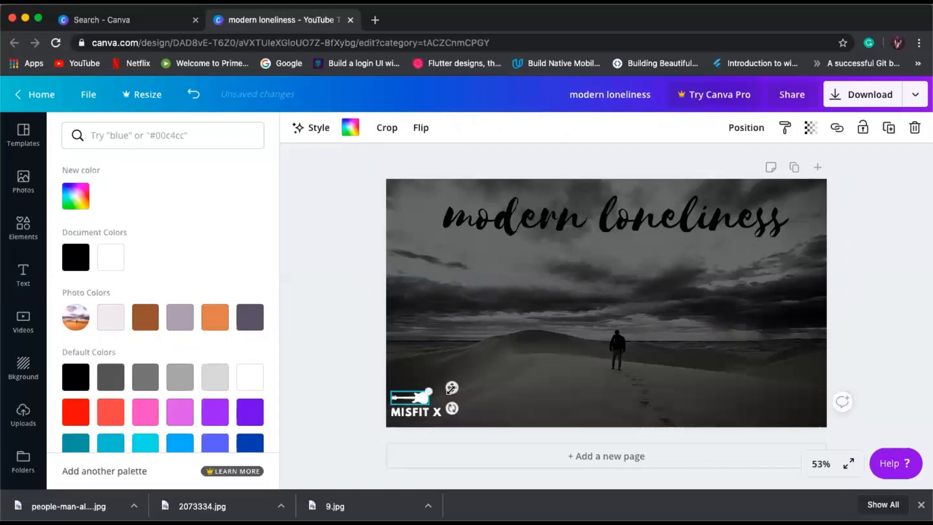
{"action": "left_click", "coordinate": [415, 412]}
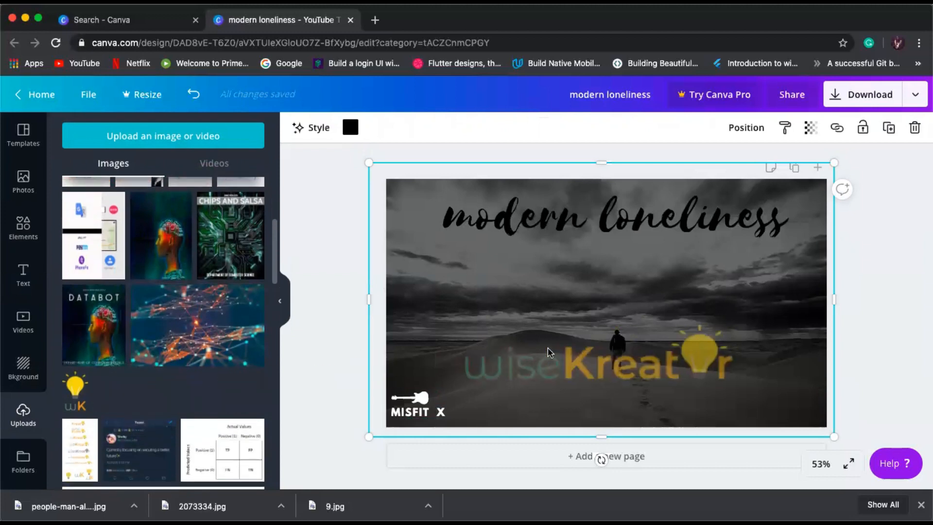
Shrink the wiseKreator logo and position it right after MISFIT X.
{"action": "left_click", "coordinate": [602, 363]}
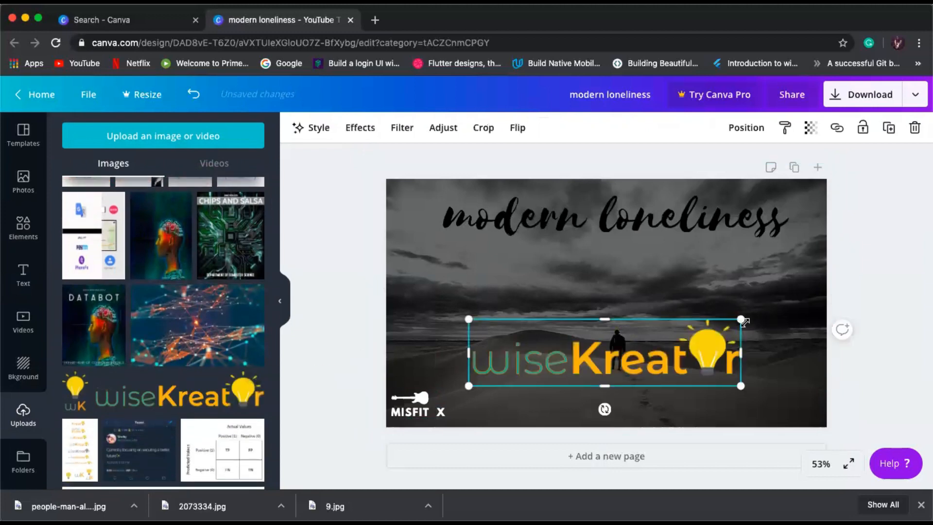
{"action": "left_click_drag", "start_coordinate": [741, 321], "coordinate": [528, 361]}
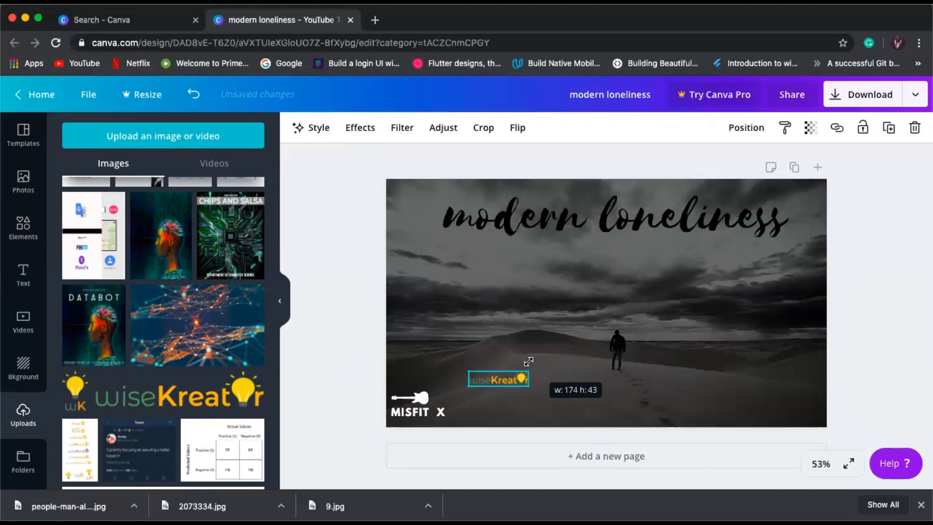
{"action": "left_click_drag", "start_coordinate": [499, 379], "coordinate": [478, 412]}
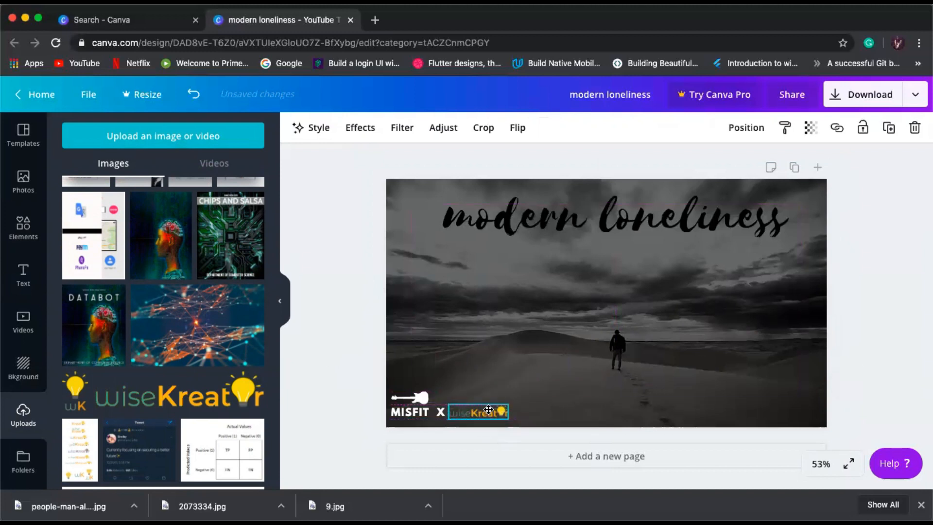
{"action": "left_click_drag", "start_coordinate": [507, 411], "coordinate": [516, 400]}
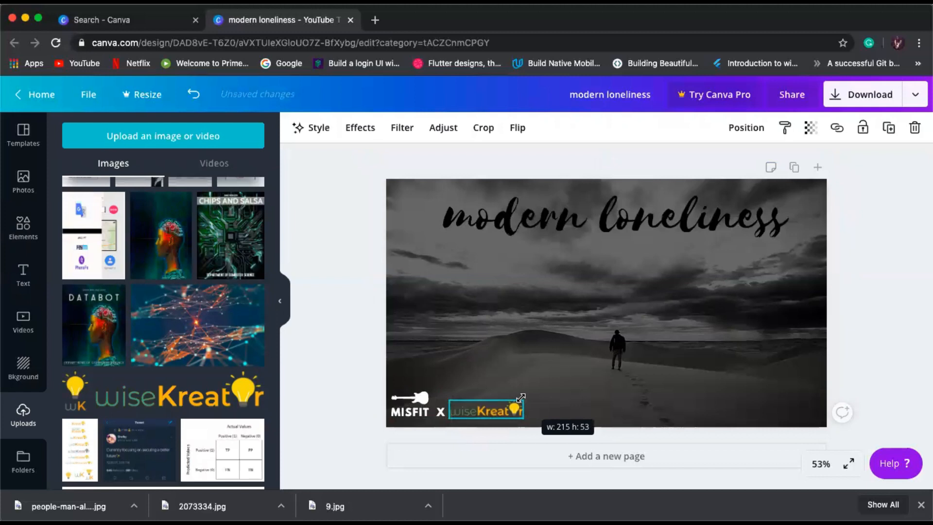
{"action": "left_click", "coordinate": [488, 351]}
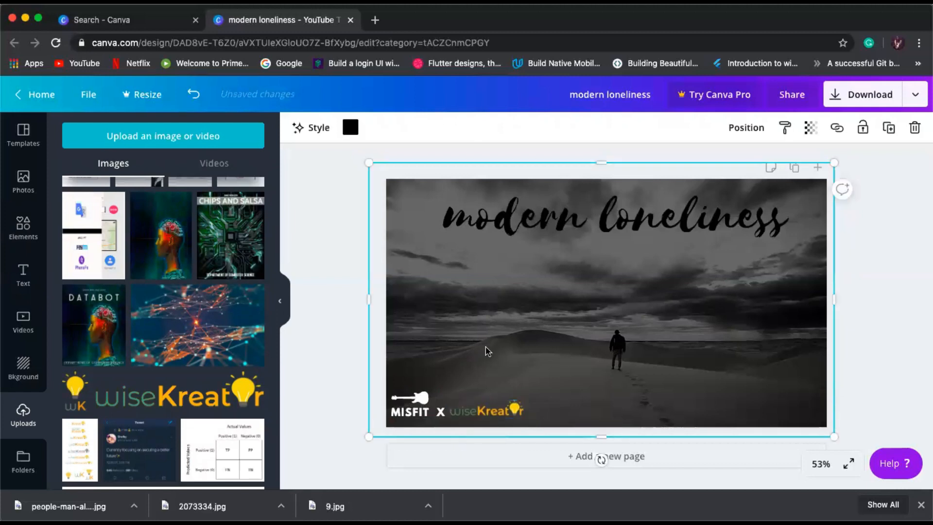
{"action": "left_click", "coordinate": [488, 410]}
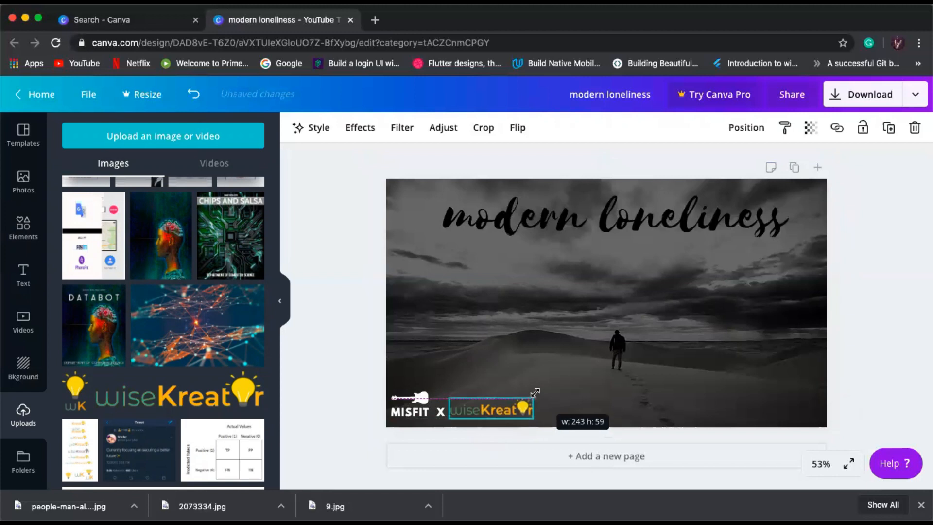
{"action": "left_click", "coordinate": [514, 360]}
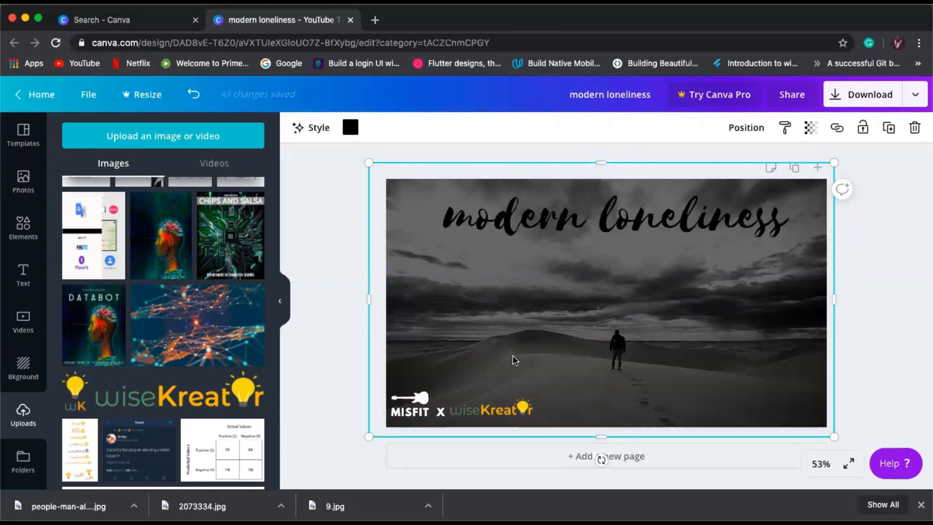
{"action": "mouse_move", "coordinate": [37, 145]}
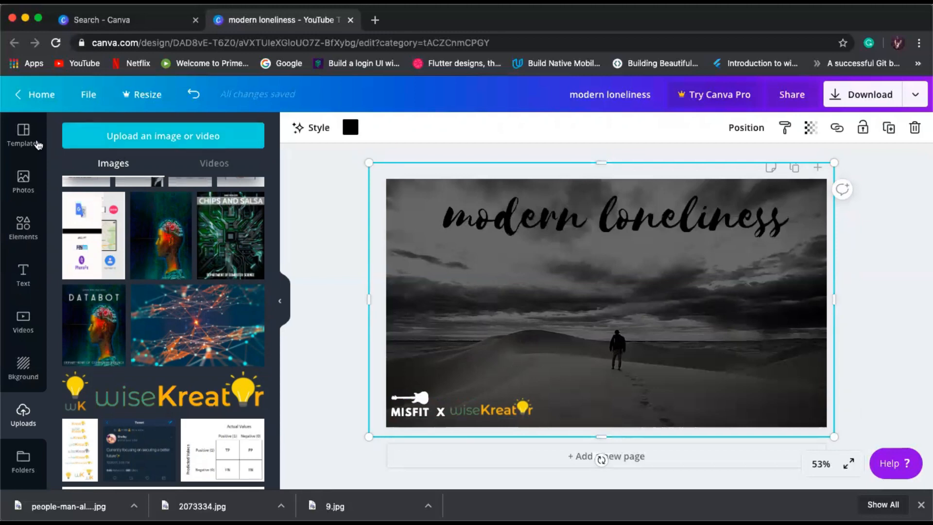
Browse the YouTube thumbnail templates in the Templates panel beside the finished design.
{"action": "left_click", "coordinate": [23, 136]}
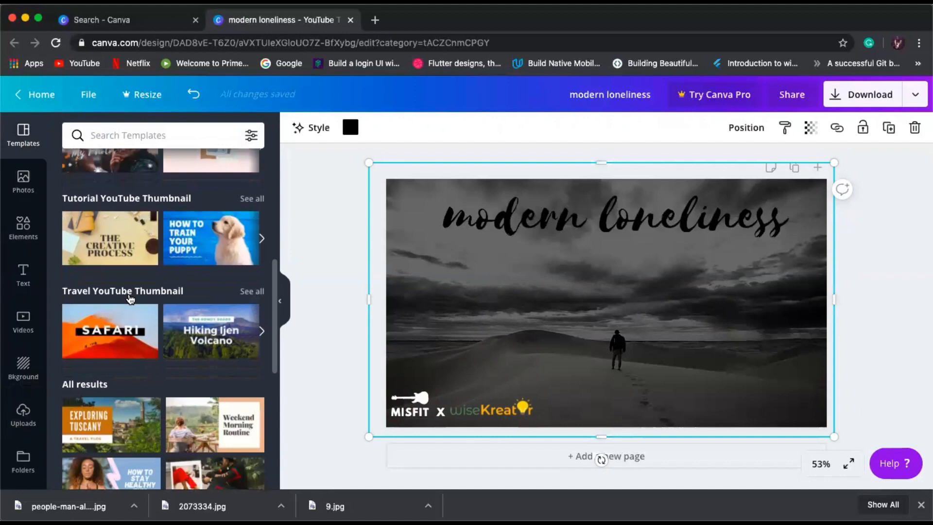
{"action": "scroll", "scroll_direction": "down", "scroll_amount": 3}
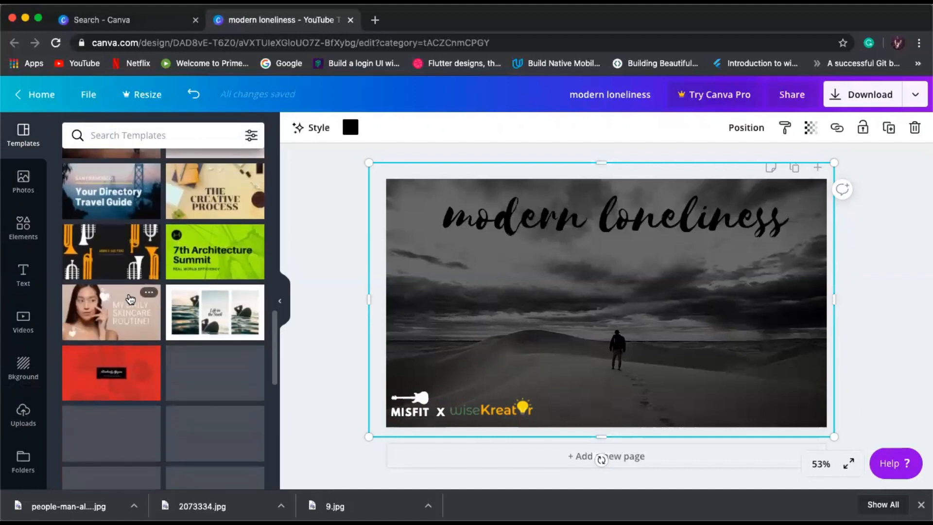
{"action": "scroll", "scroll_direction": "down", "scroll_amount": 3}
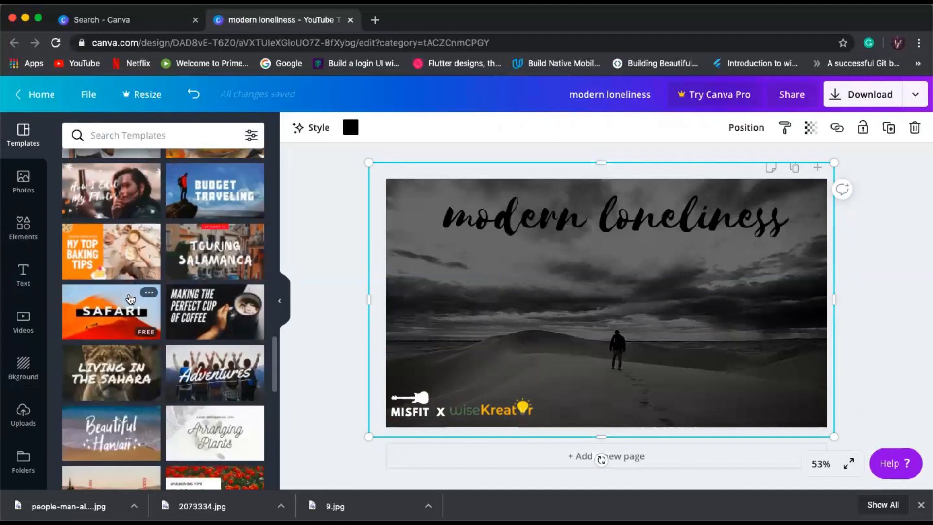
{"action": "mouse_move", "coordinate": [339, 266]}
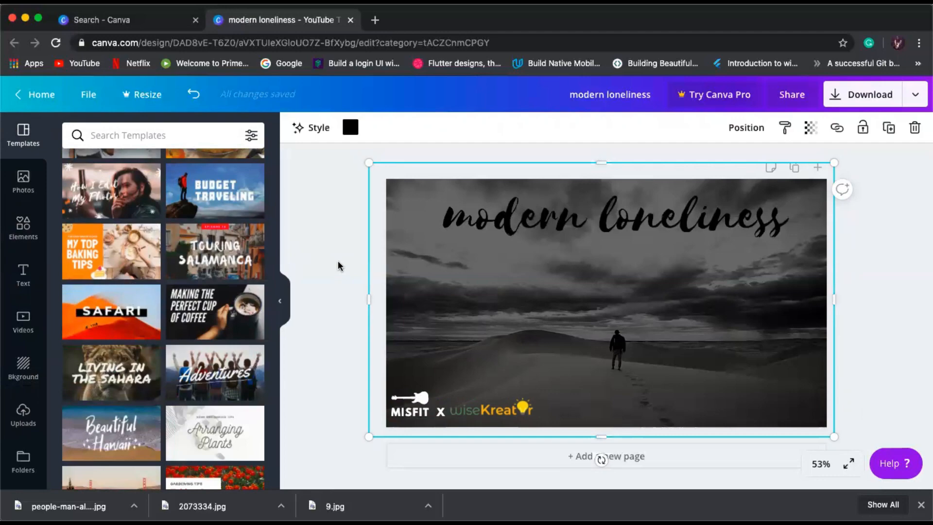